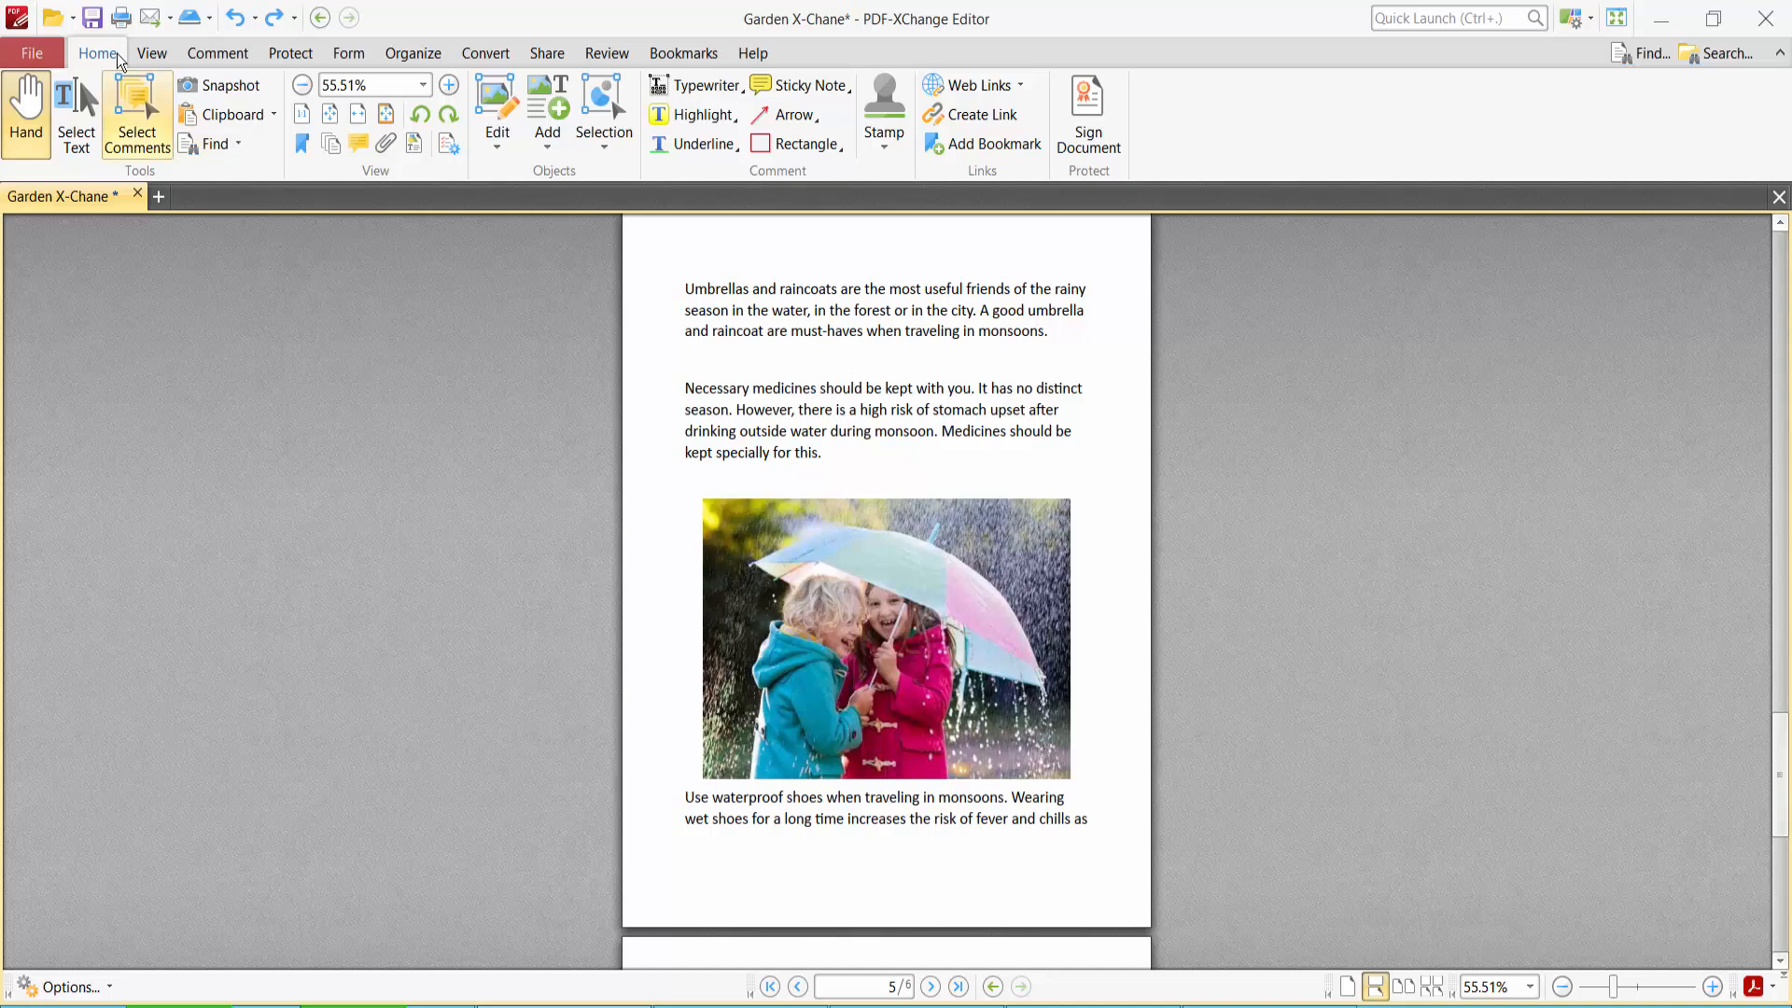
Step: Show the six page thumbnails and bring up the Organize page commands
{"action": "left_click", "coordinate": [329, 144]}
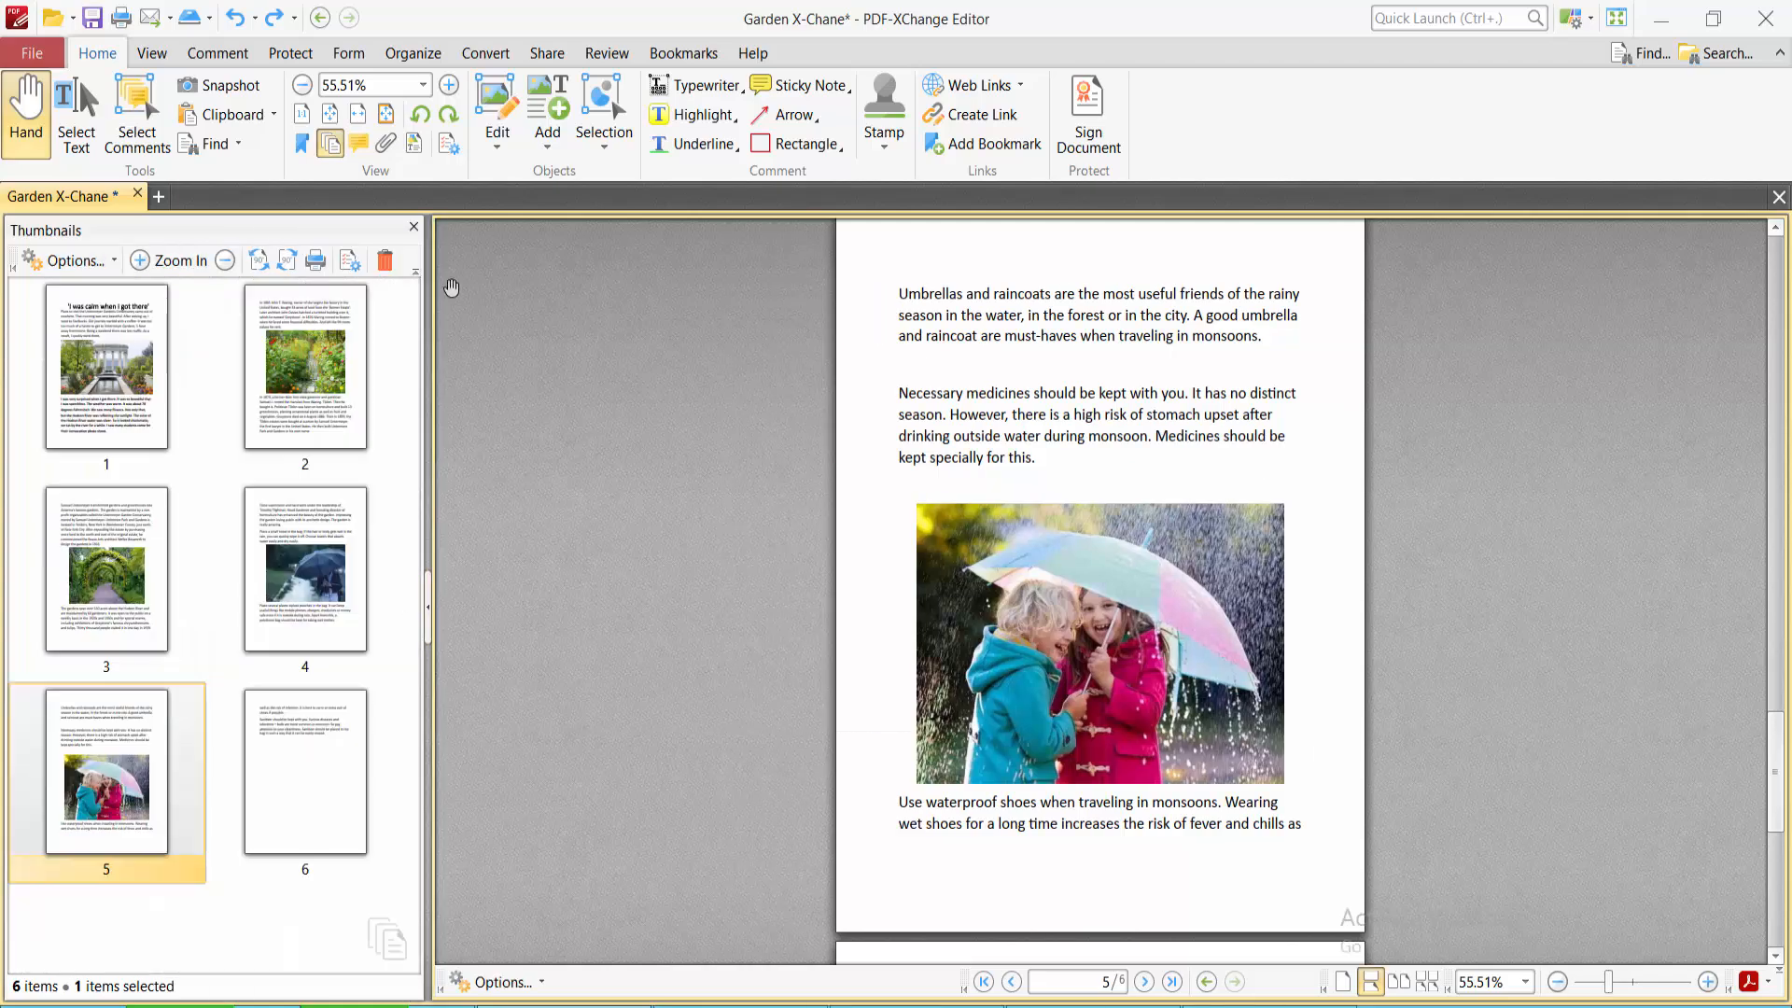
{"action": "left_click", "coordinate": [412, 52]}
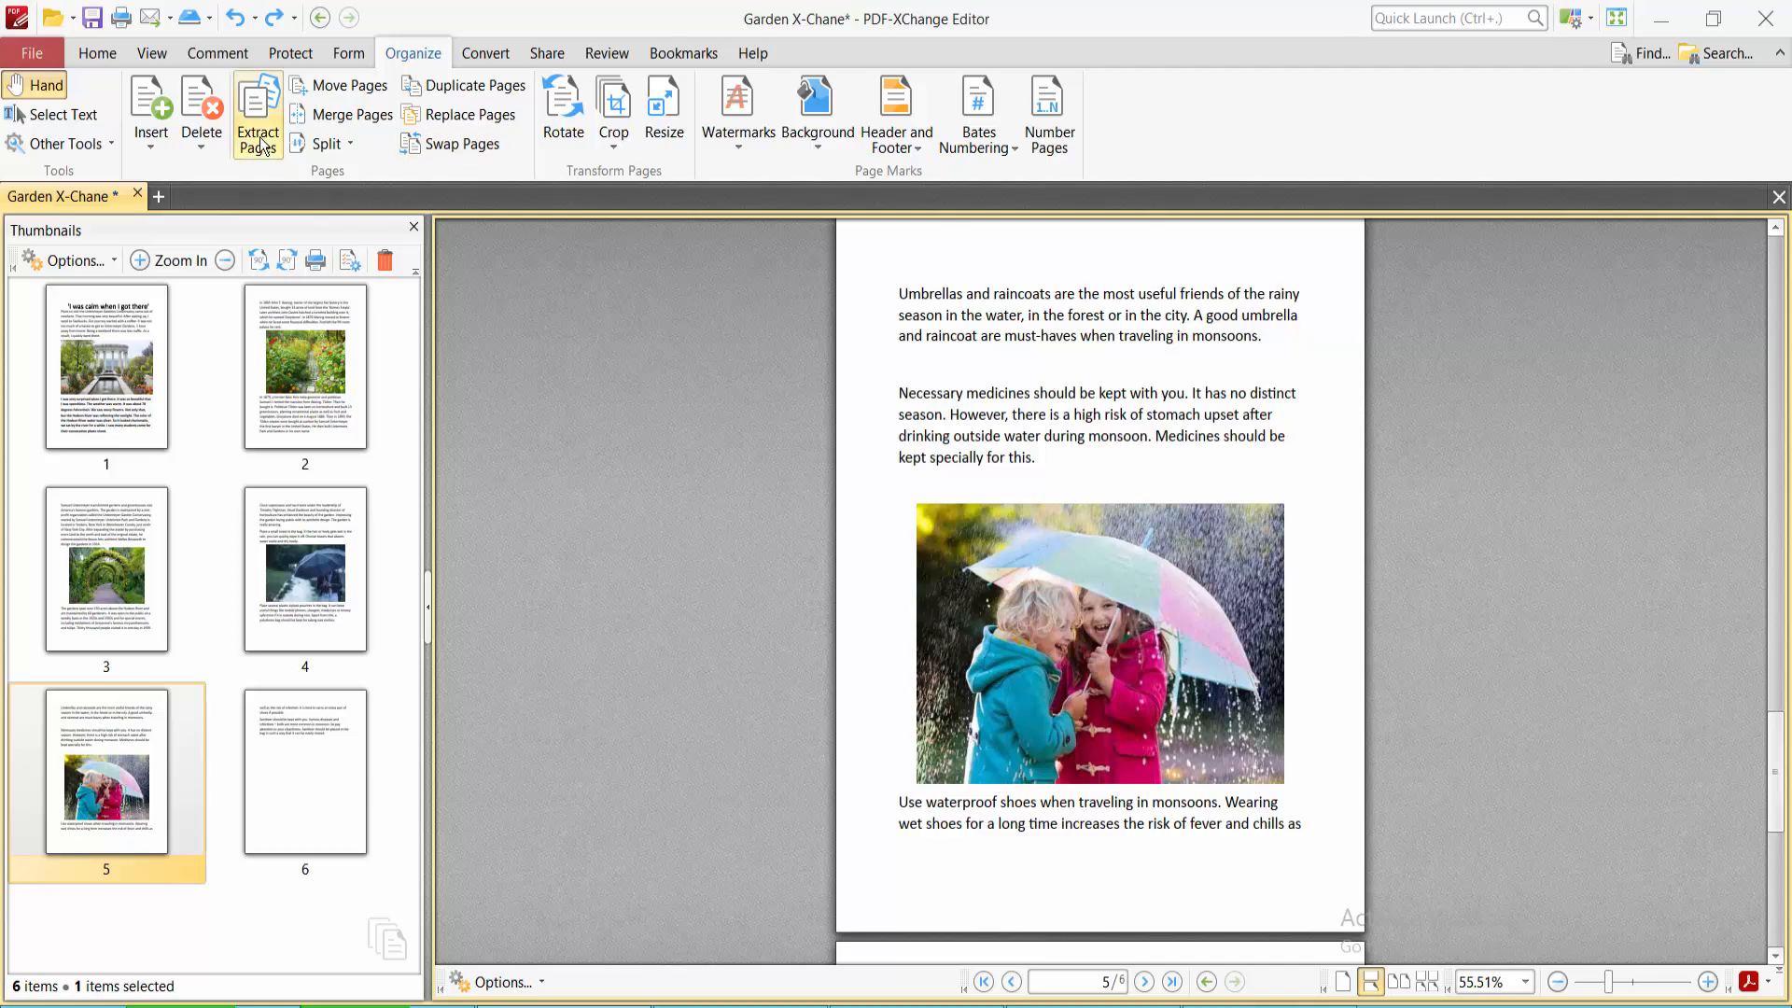
Step: Start Extract Pages and set the page range to All six pages
{"action": "left_click", "coordinate": [256, 114]}
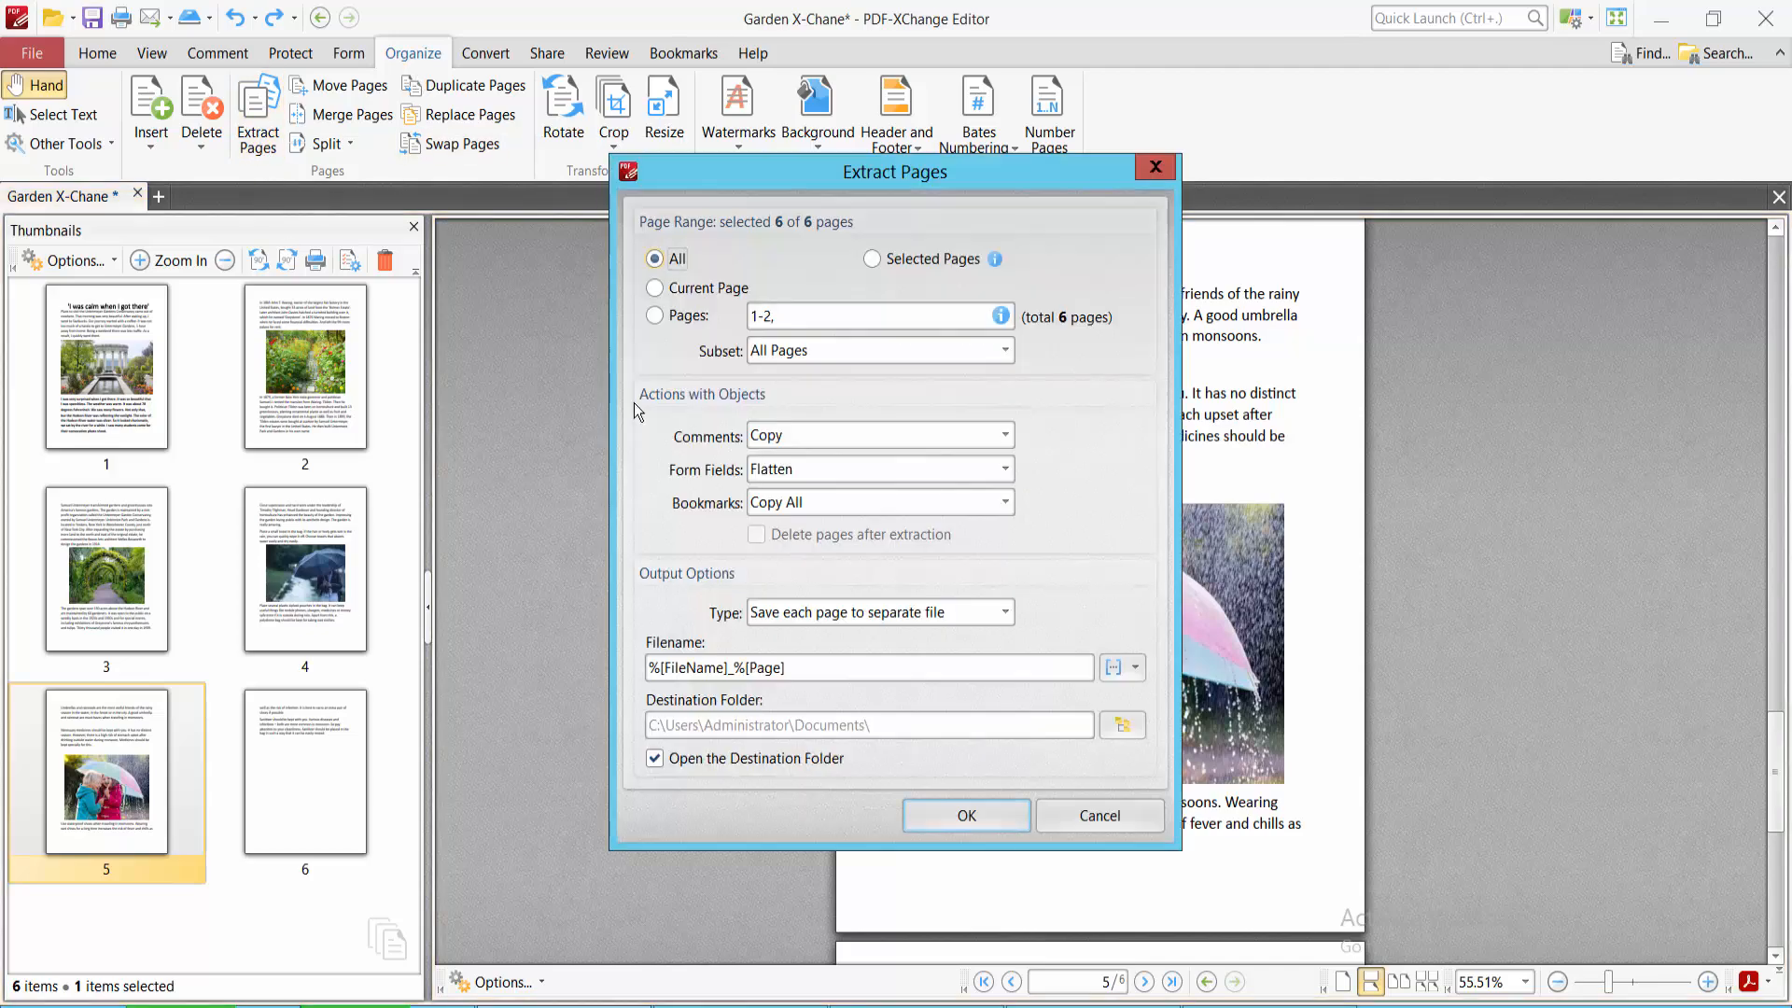
{"action": "left_click", "coordinate": [655, 315]}
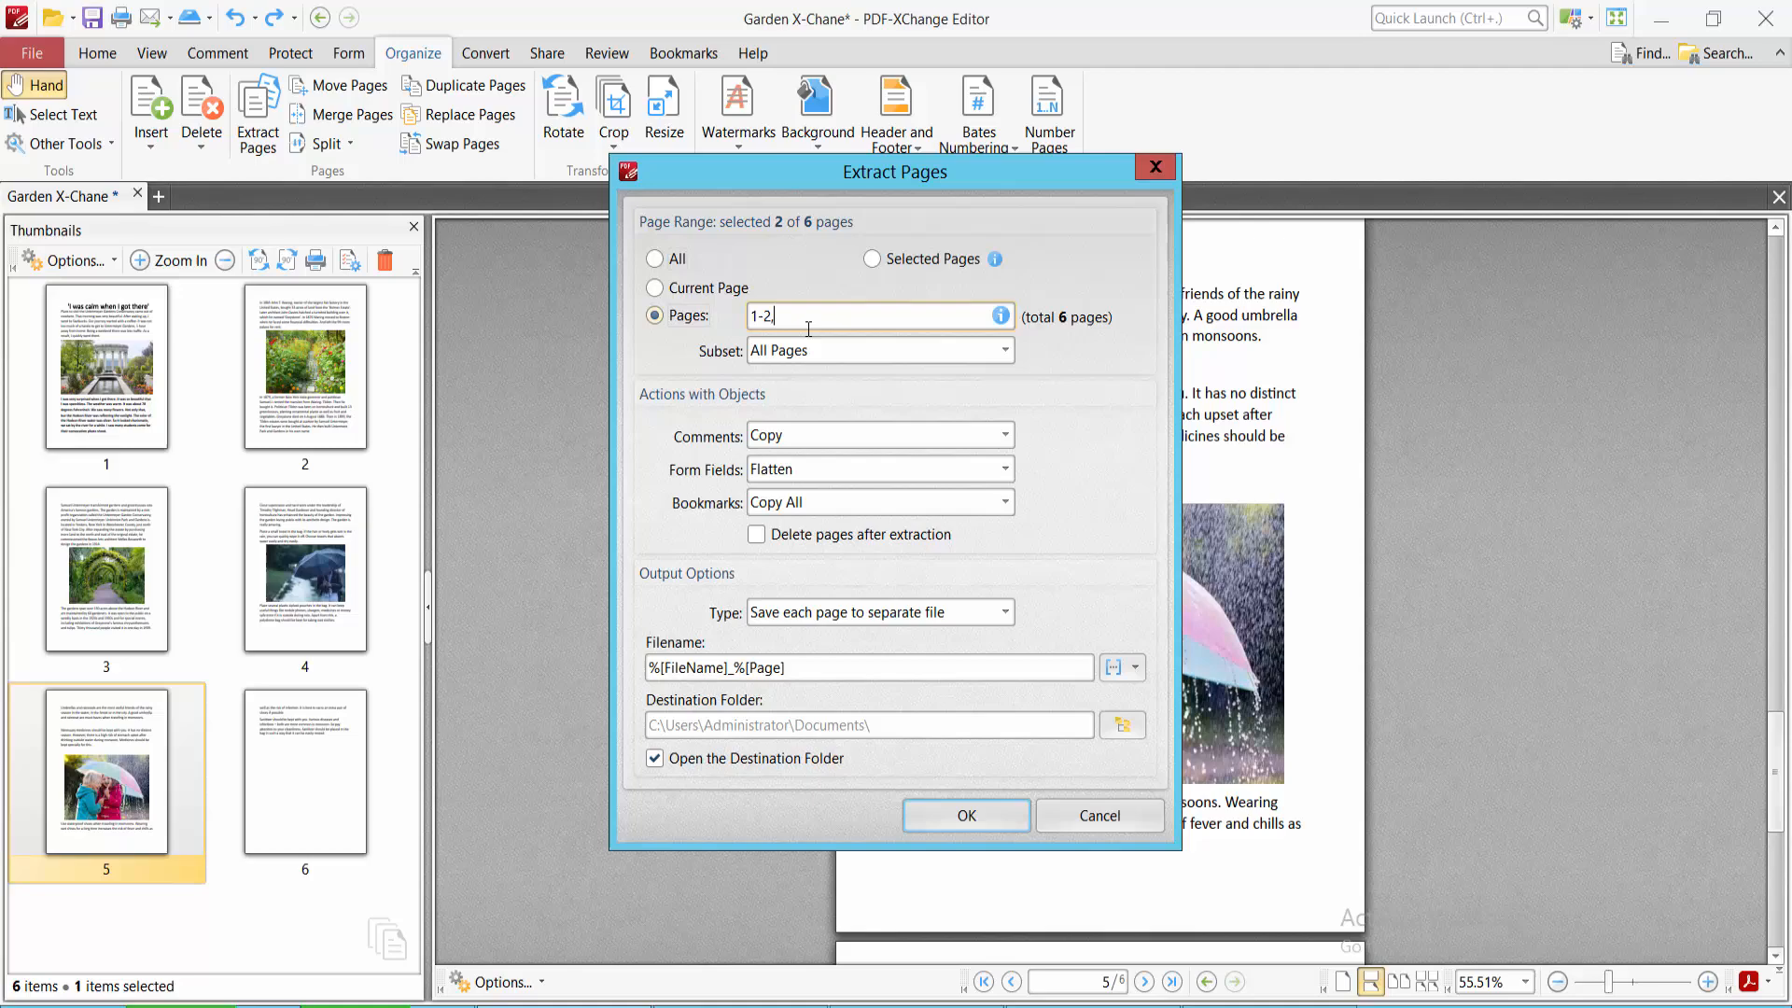
{"action": "type", "text": ","}
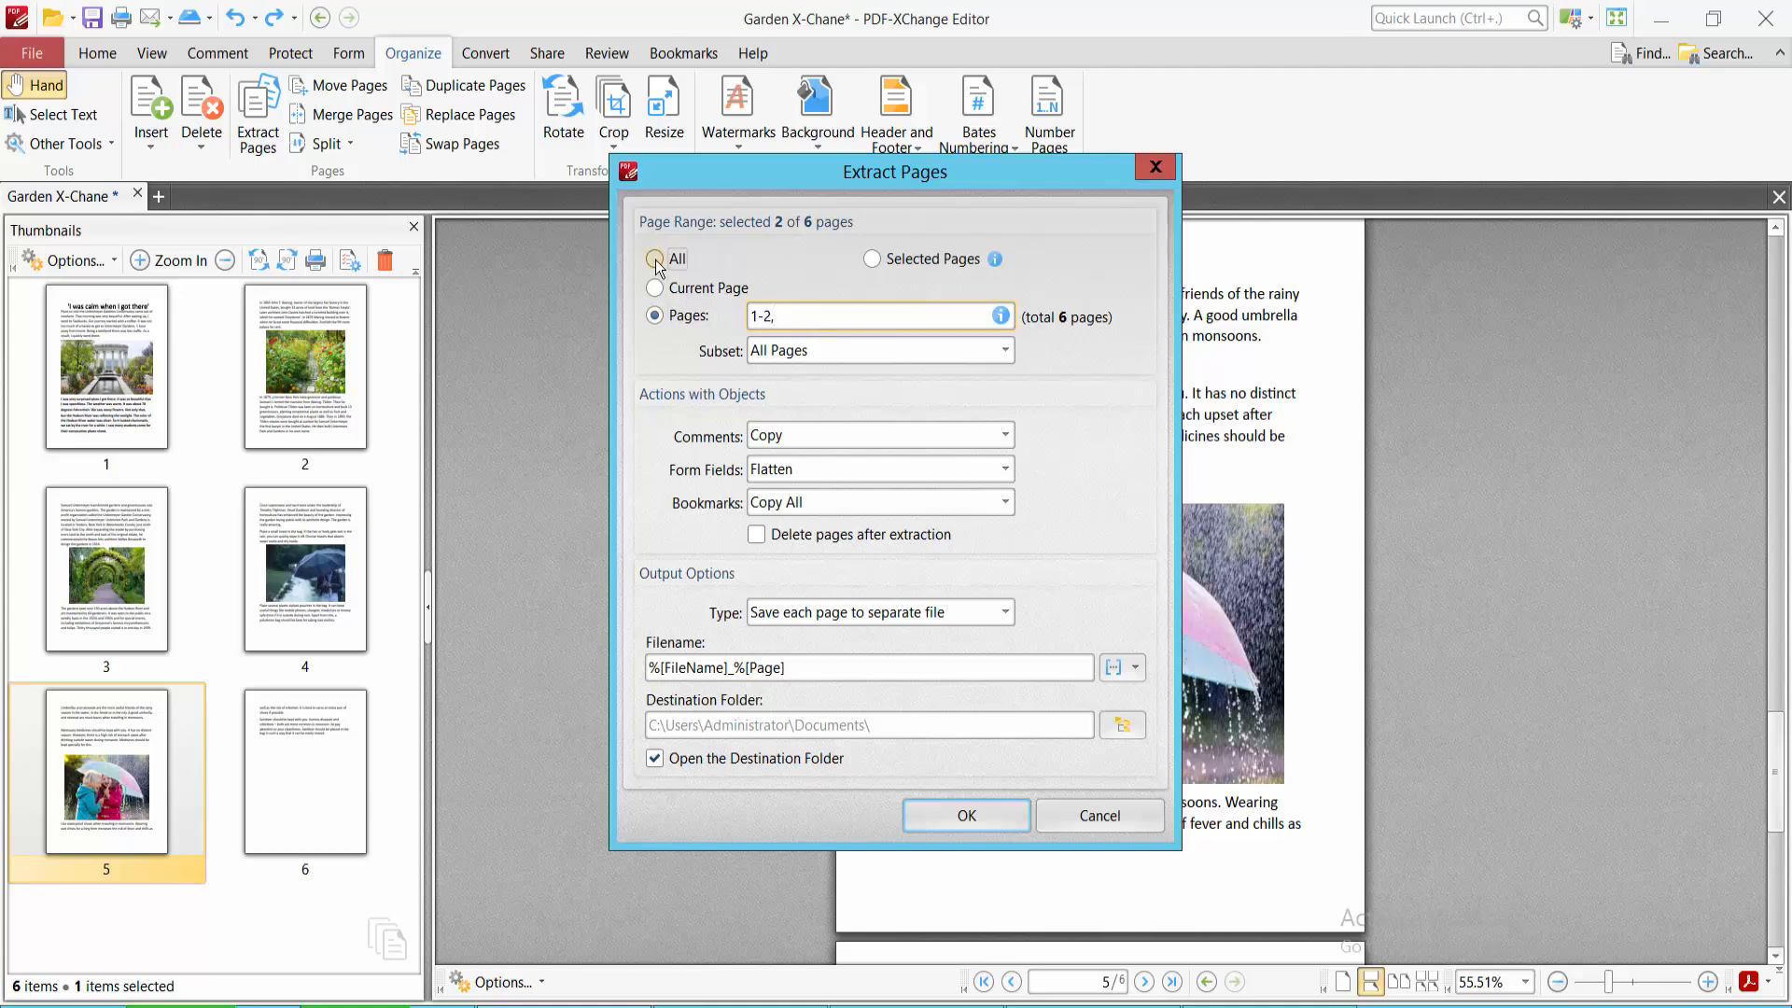
{"action": "left_click", "coordinate": [656, 258]}
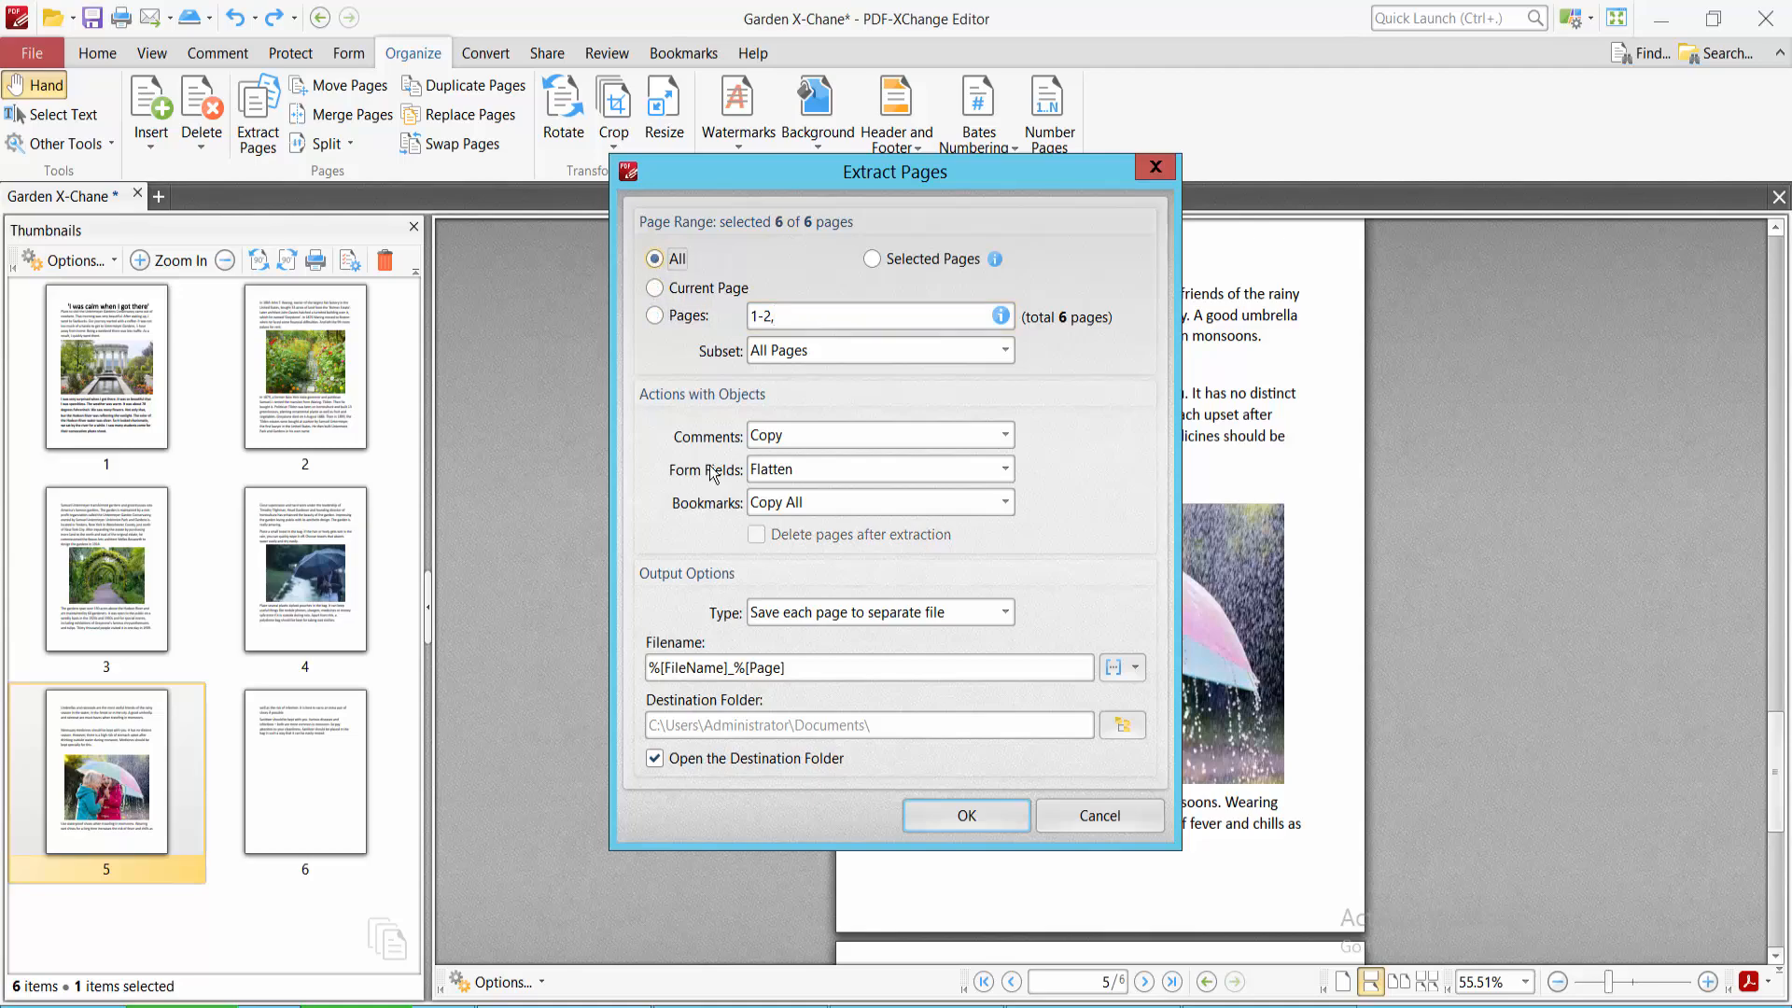
Step: Set the output type to 'Save each page to separate file'
{"action": "left_click", "coordinate": [1002, 435]}
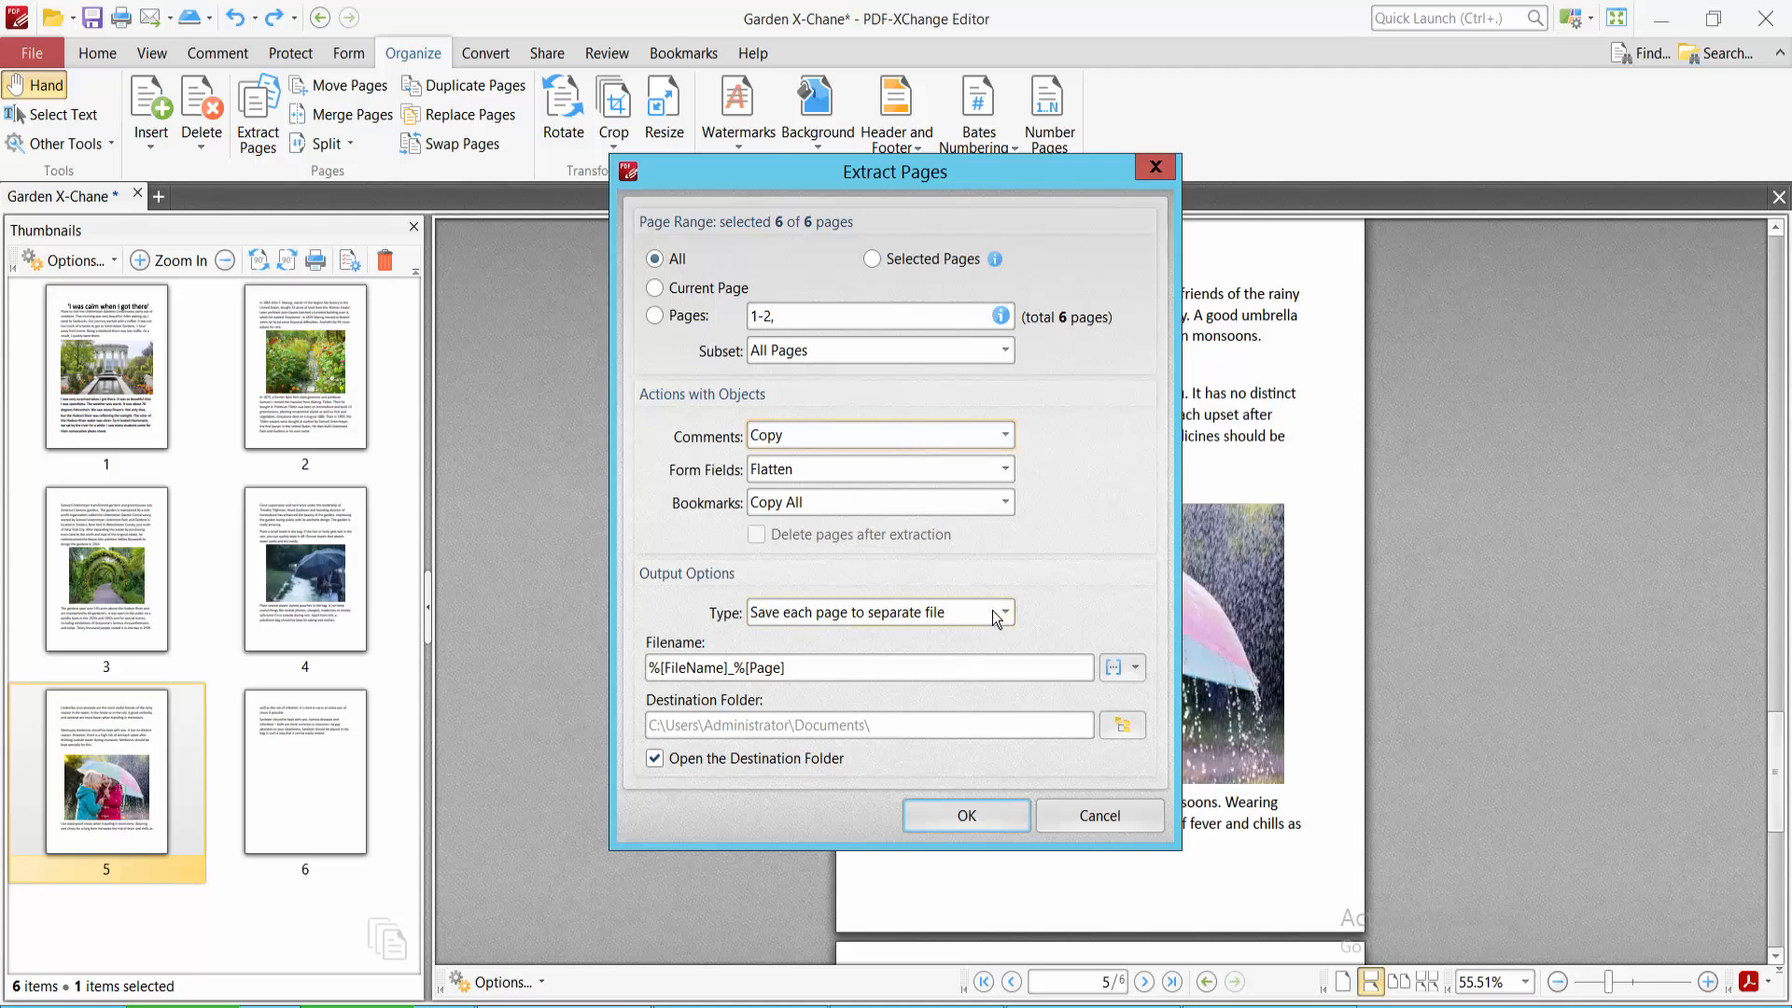
{"action": "left_click", "coordinate": [1002, 612]}
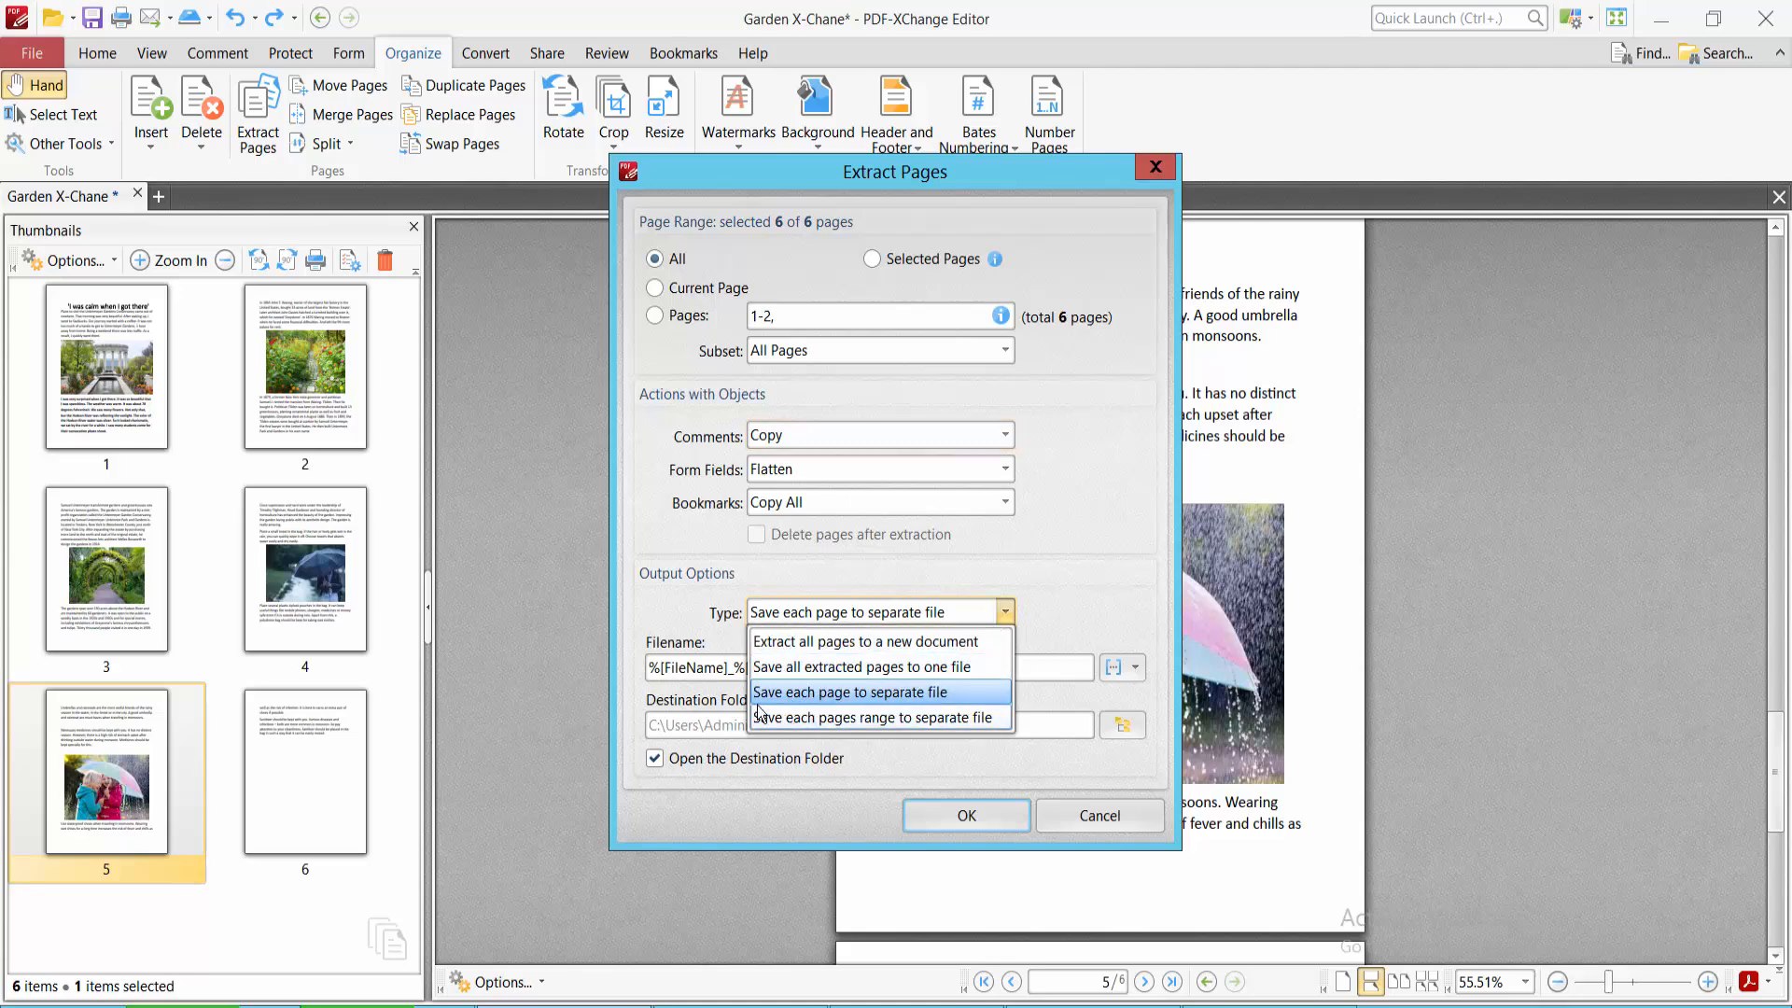
{"action": "mouse_move", "coordinate": [915, 710]}
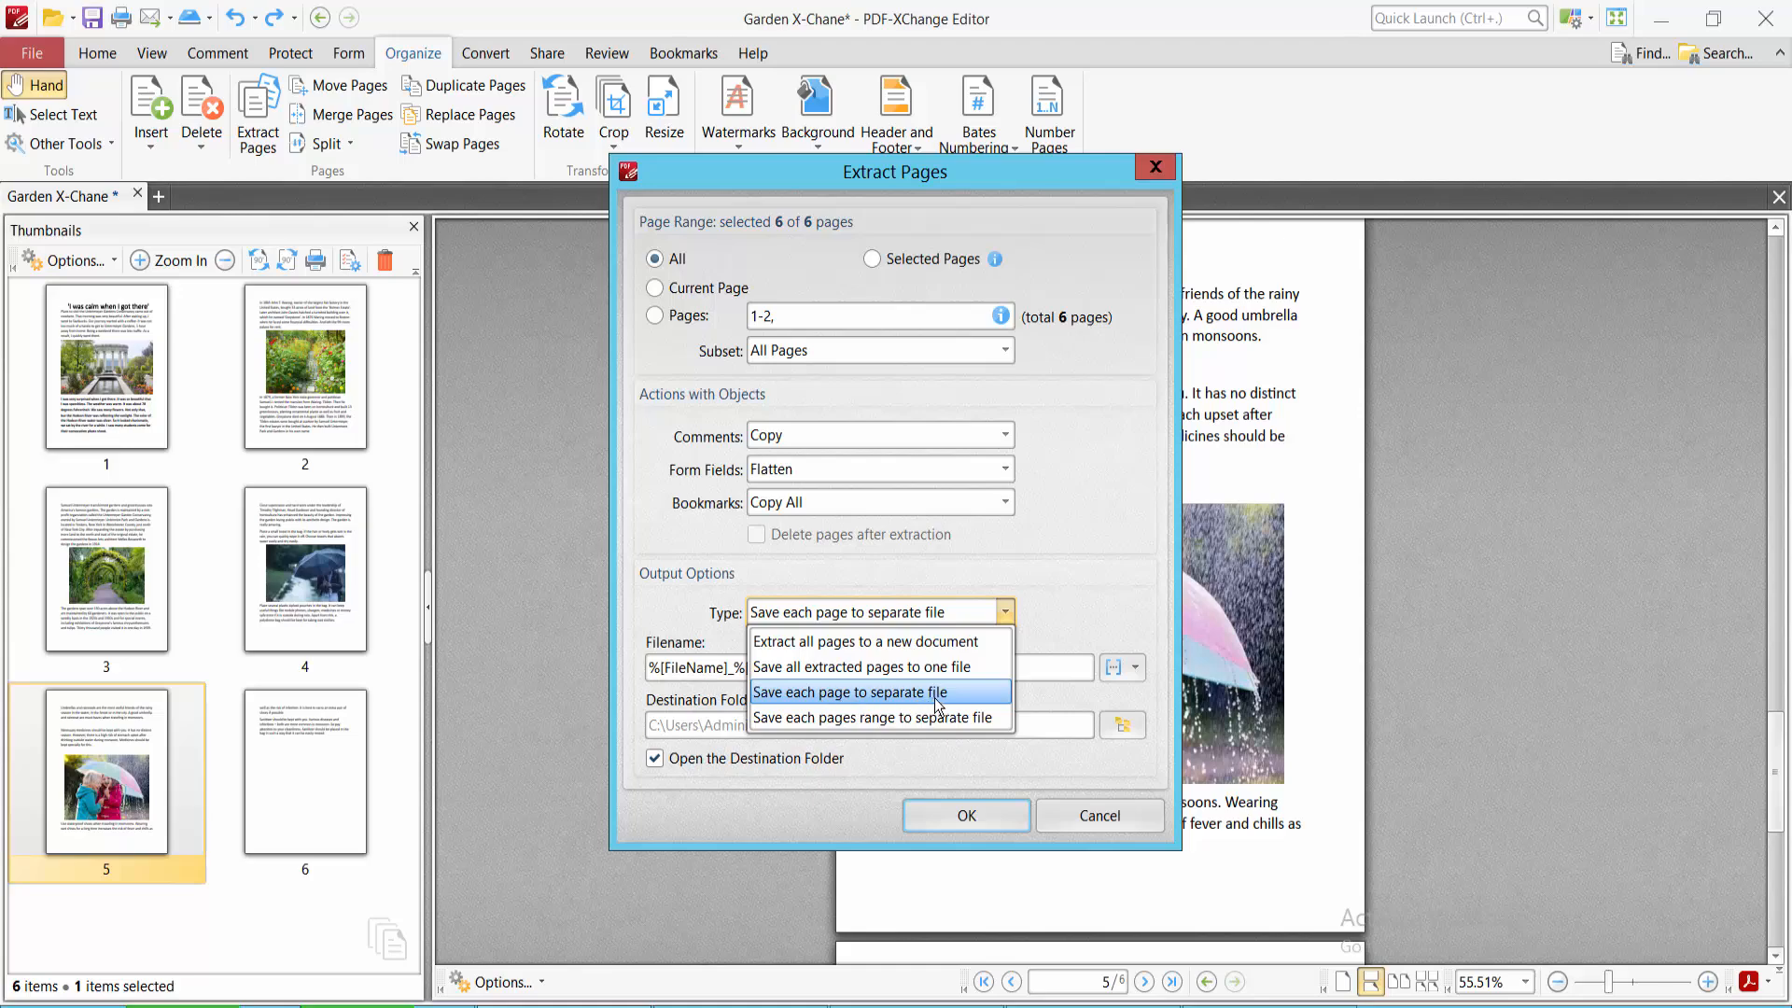
{"action": "left_click", "coordinate": [876, 693]}
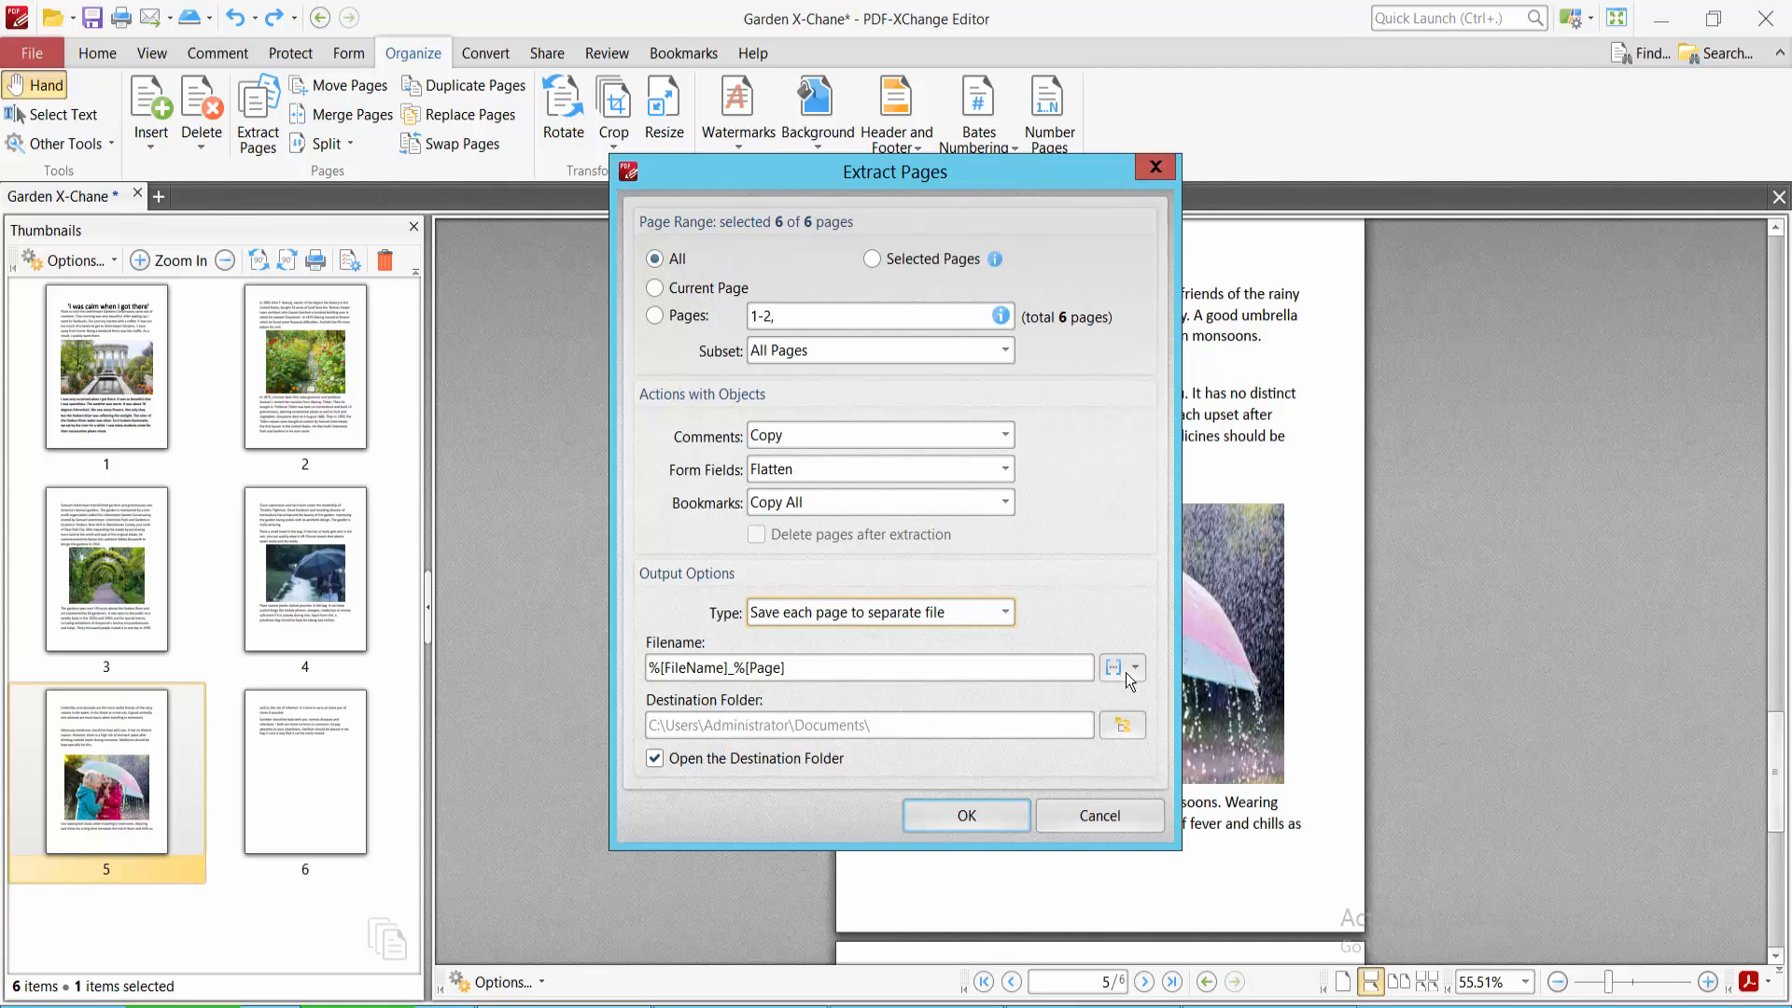
{"action": "mouse_move", "coordinate": [1113, 669]}
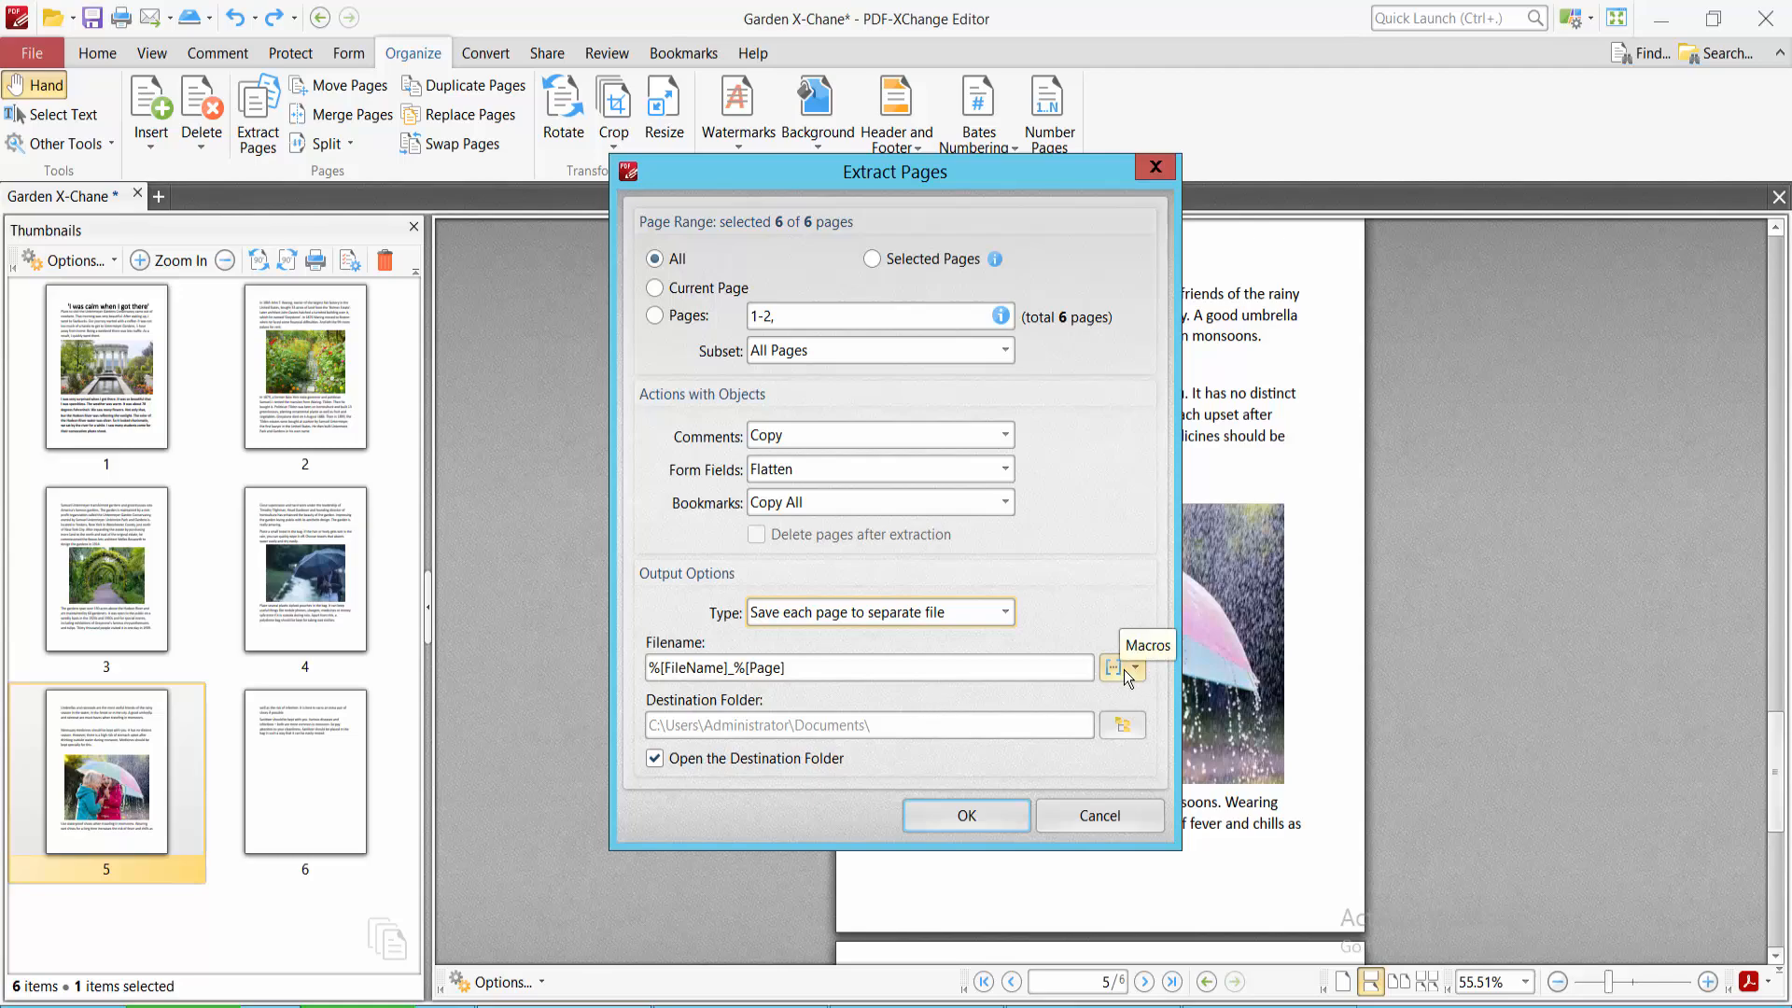
{"action": "left_click", "coordinate": [1133, 669]}
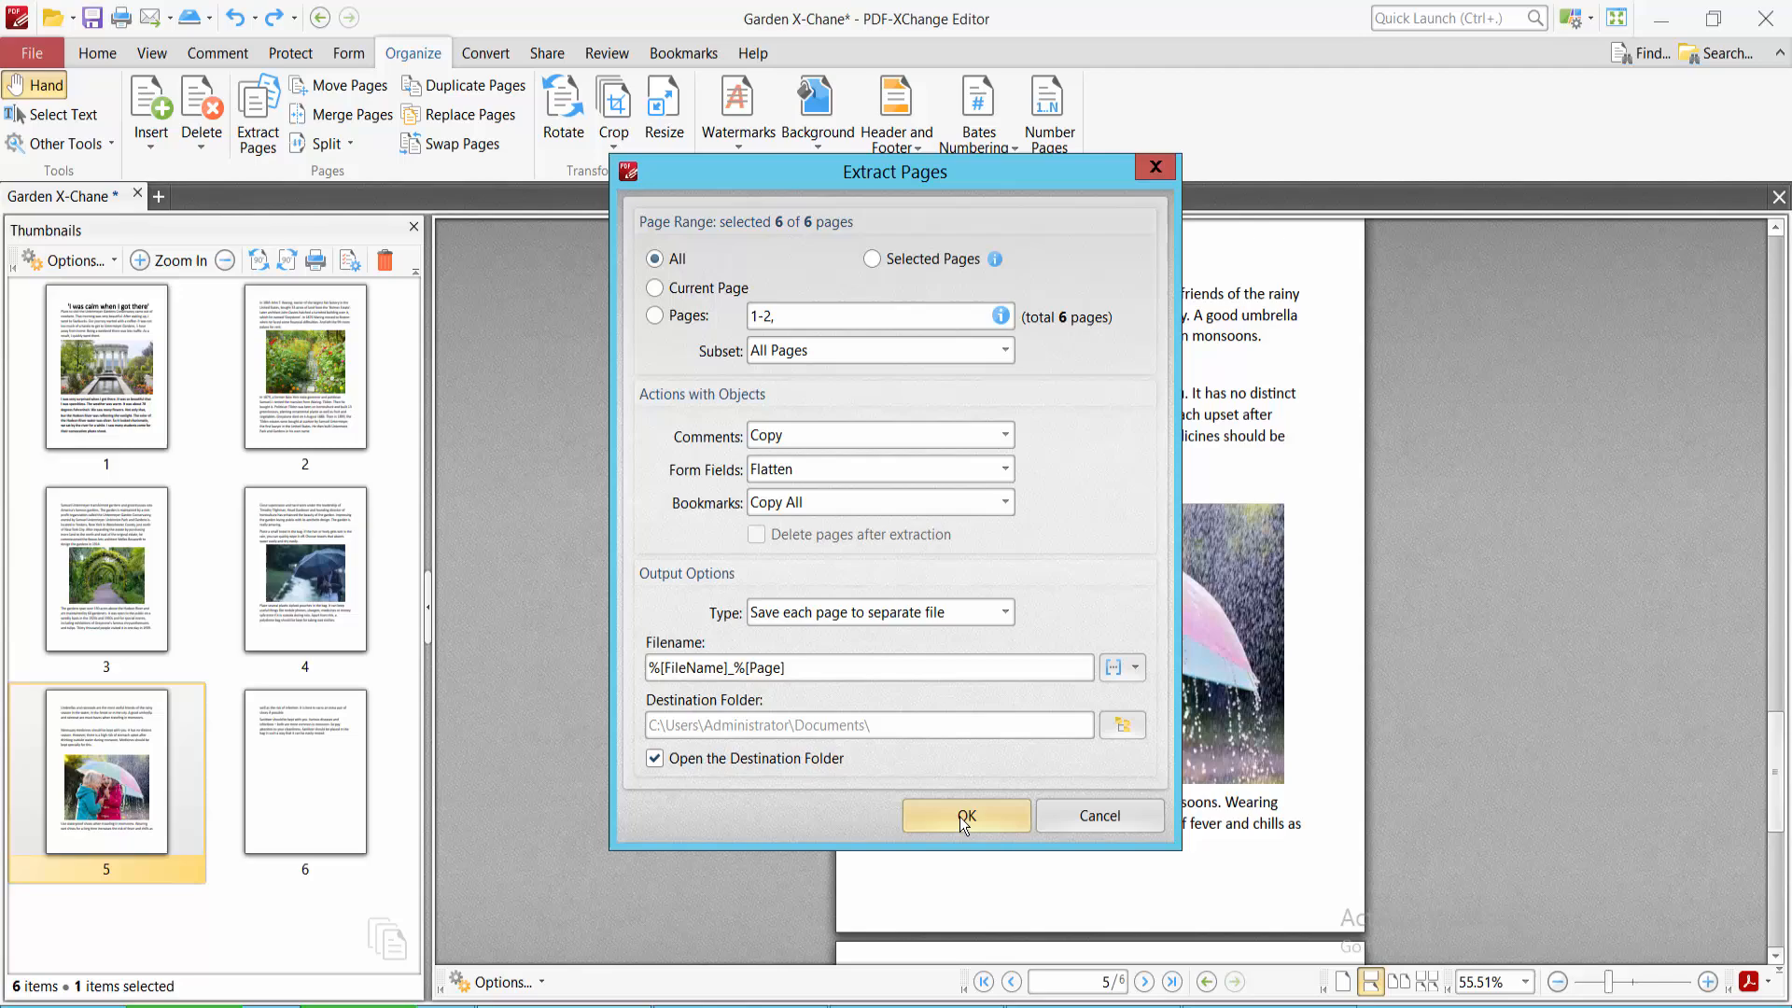
Step: Set Desktop > New pdf folder as the destination and extract all six pages into it
{"action": "left_click", "coordinate": [1122, 725]}
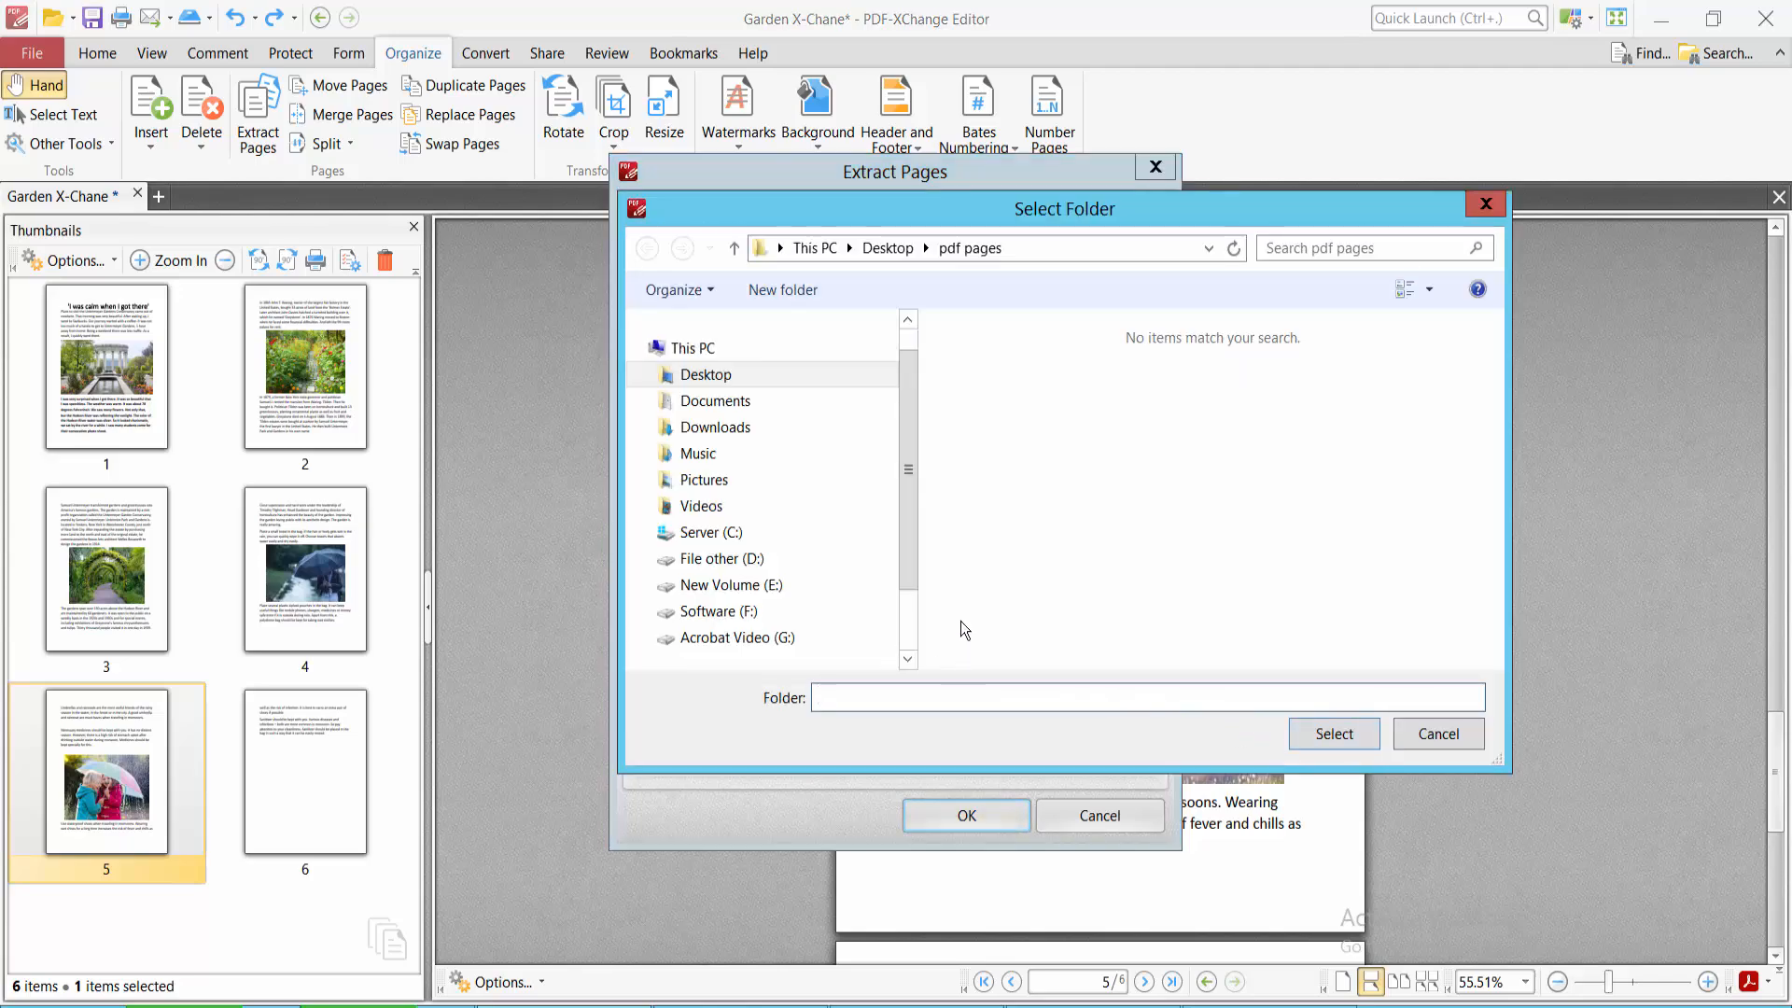
{"action": "left_click", "coordinate": [706, 374]}
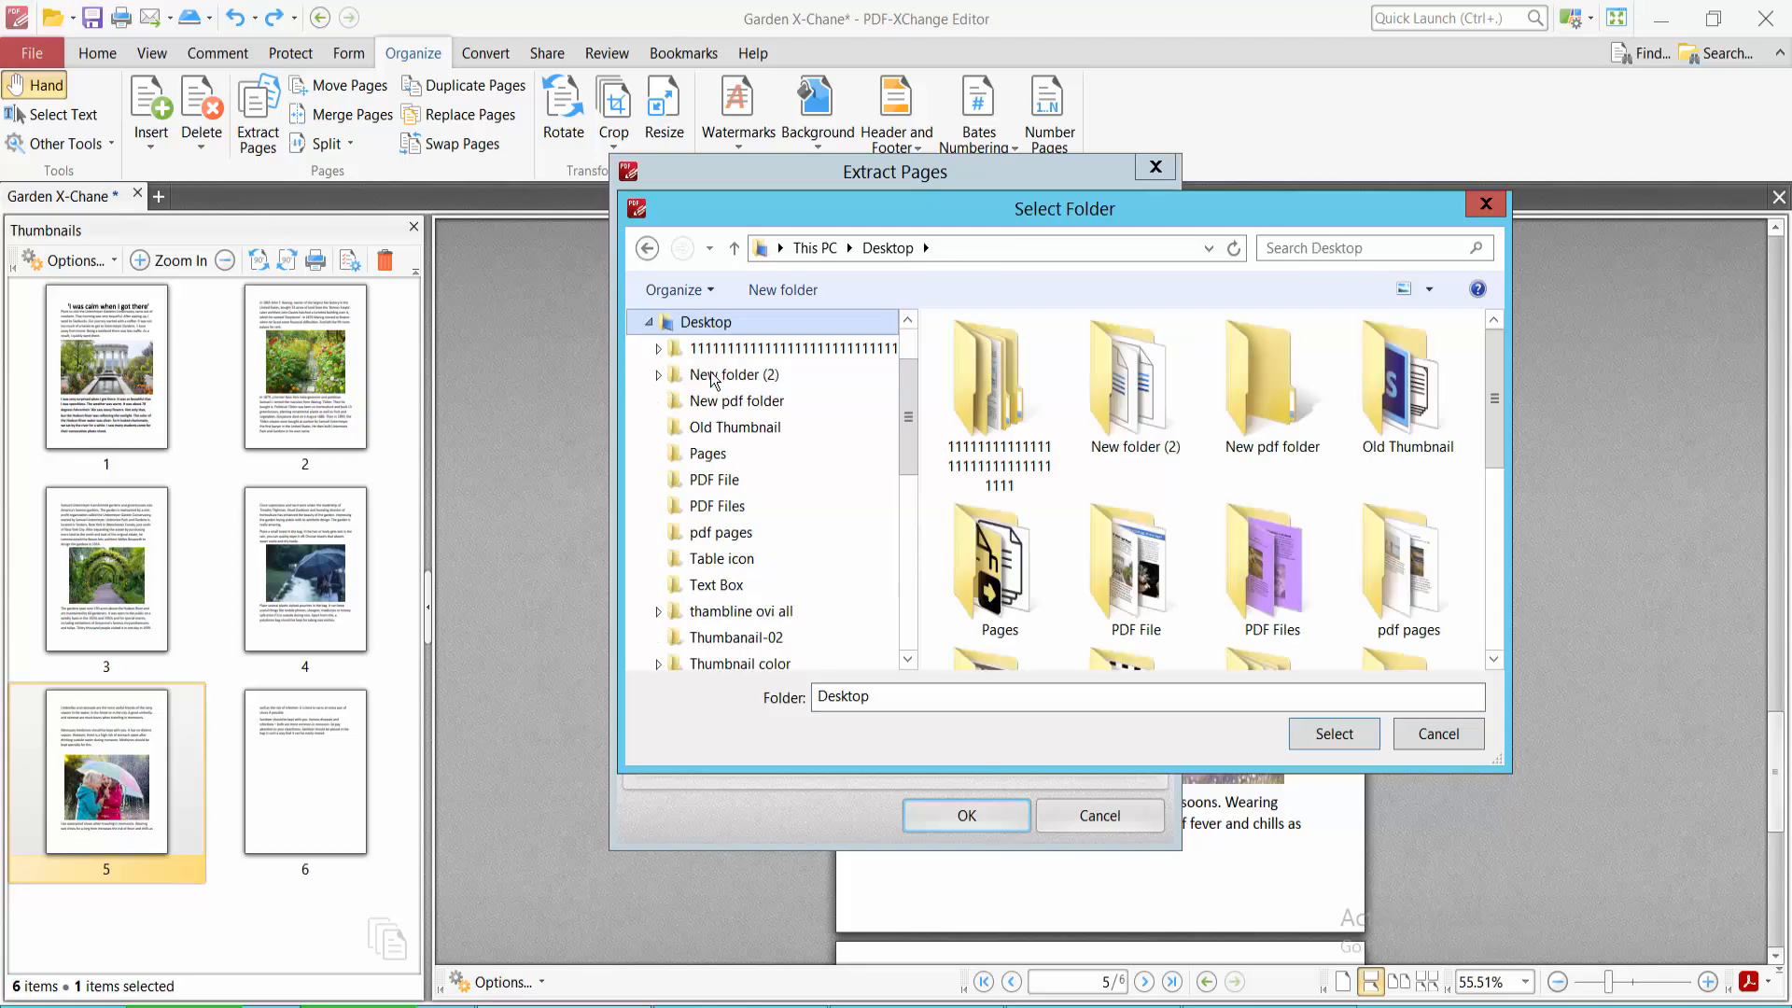
{"action": "left_click", "coordinate": [1133, 568]}
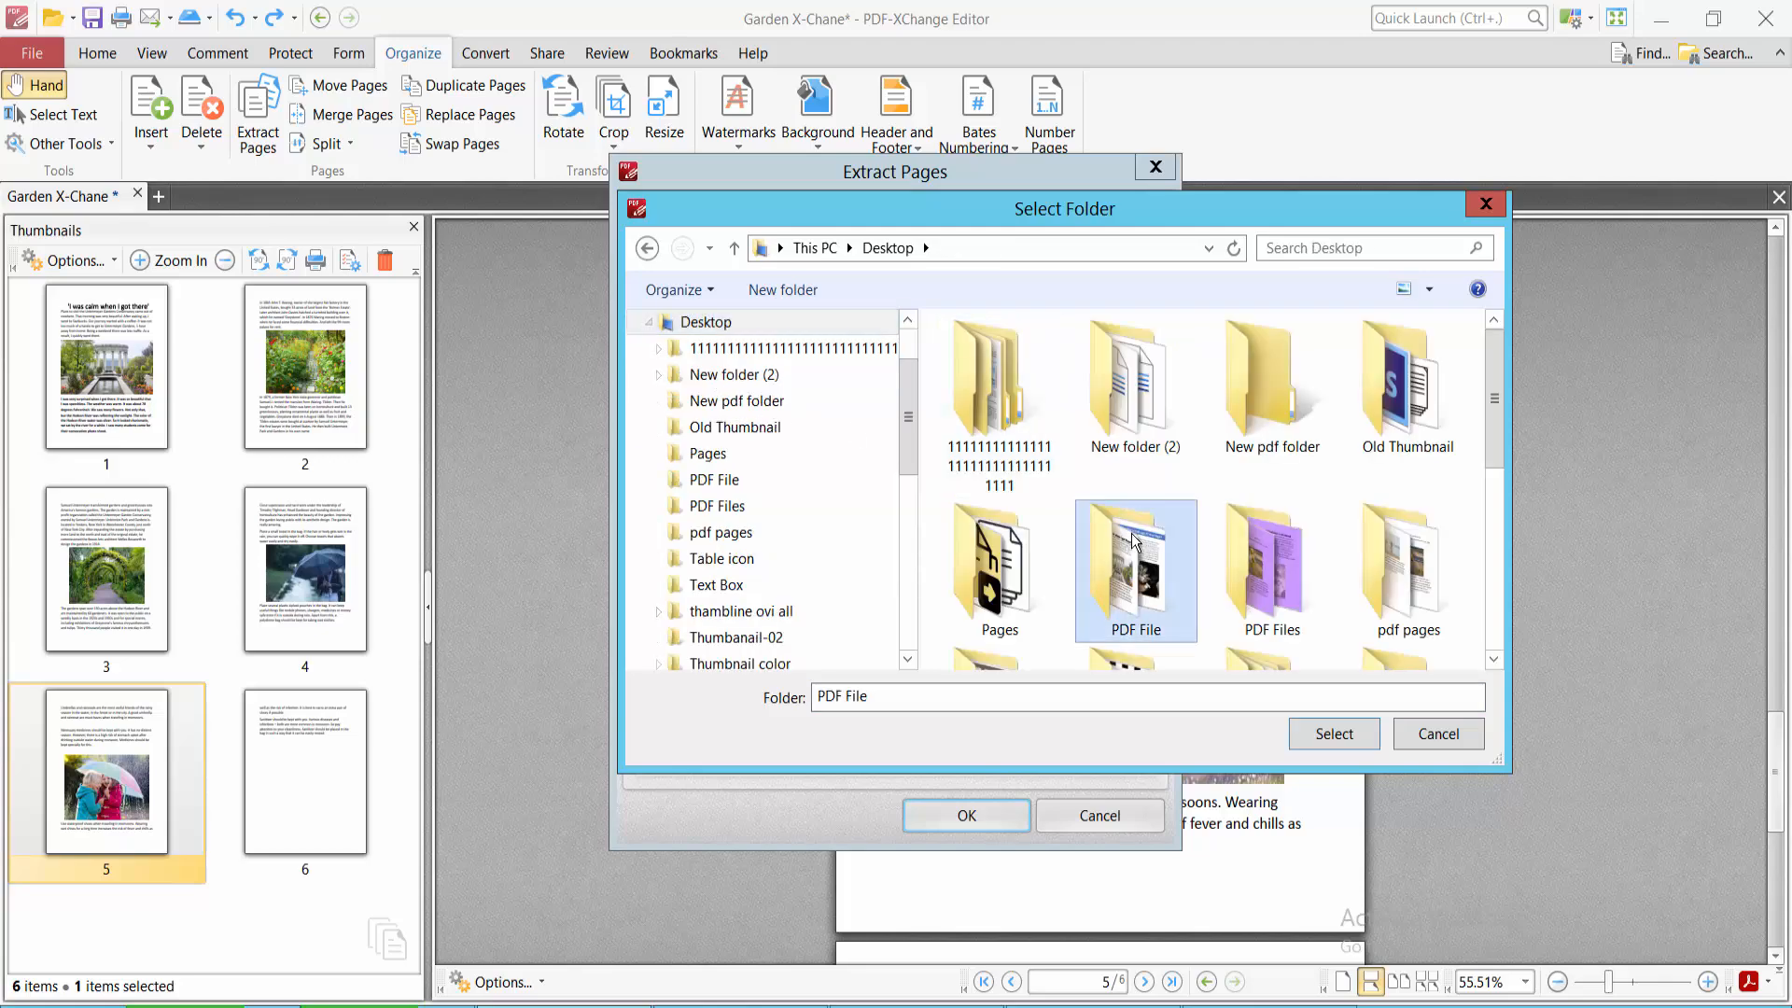
{"action": "left_click", "coordinate": [1133, 383]}
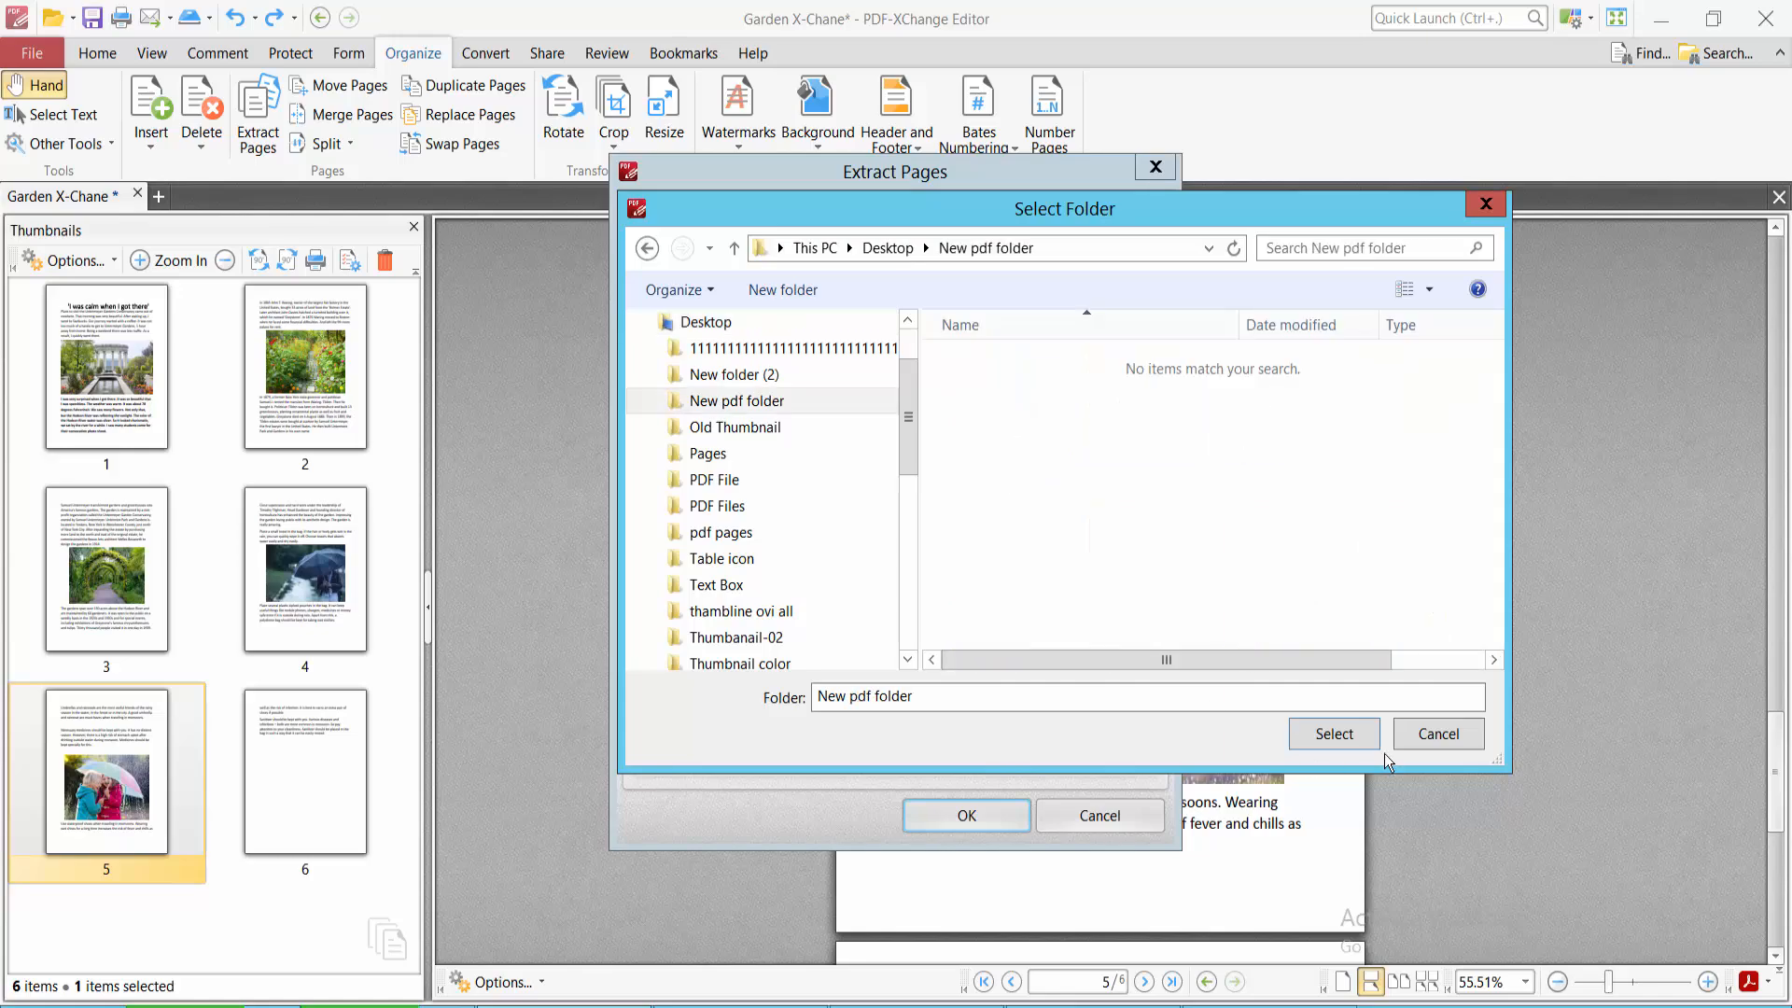
{"action": "left_click", "coordinate": [1331, 734]}
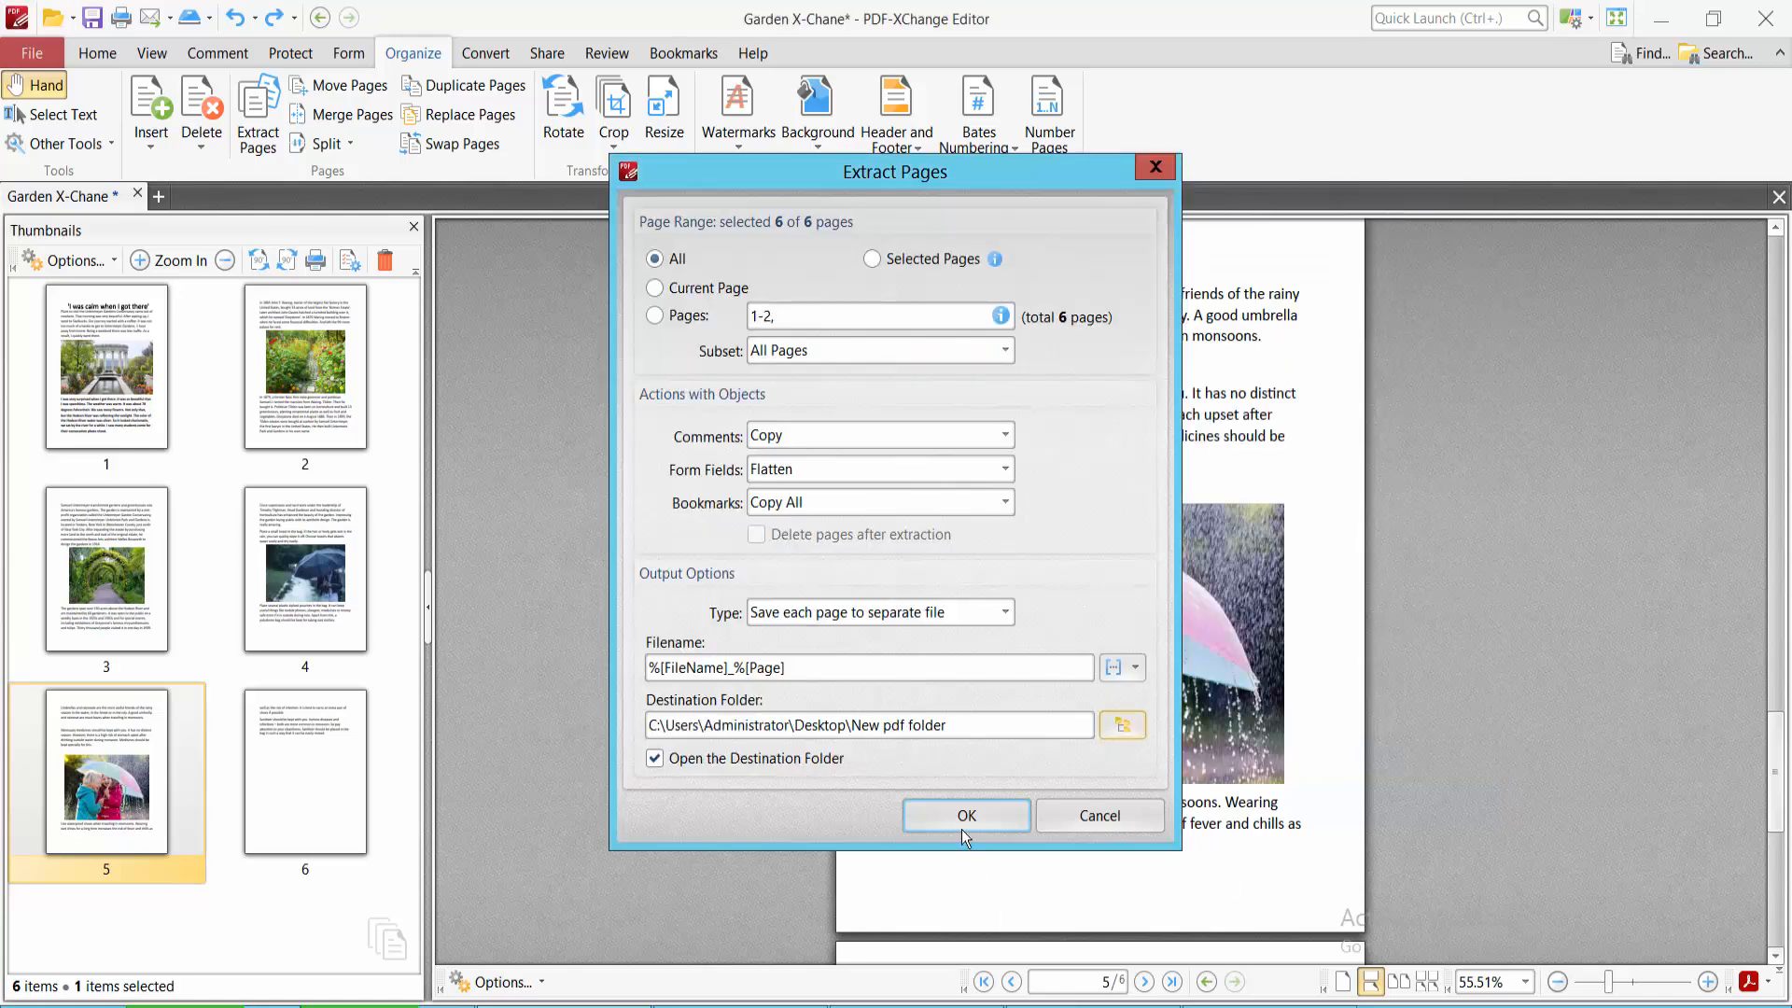
{"action": "left_click", "coordinate": [965, 816]}
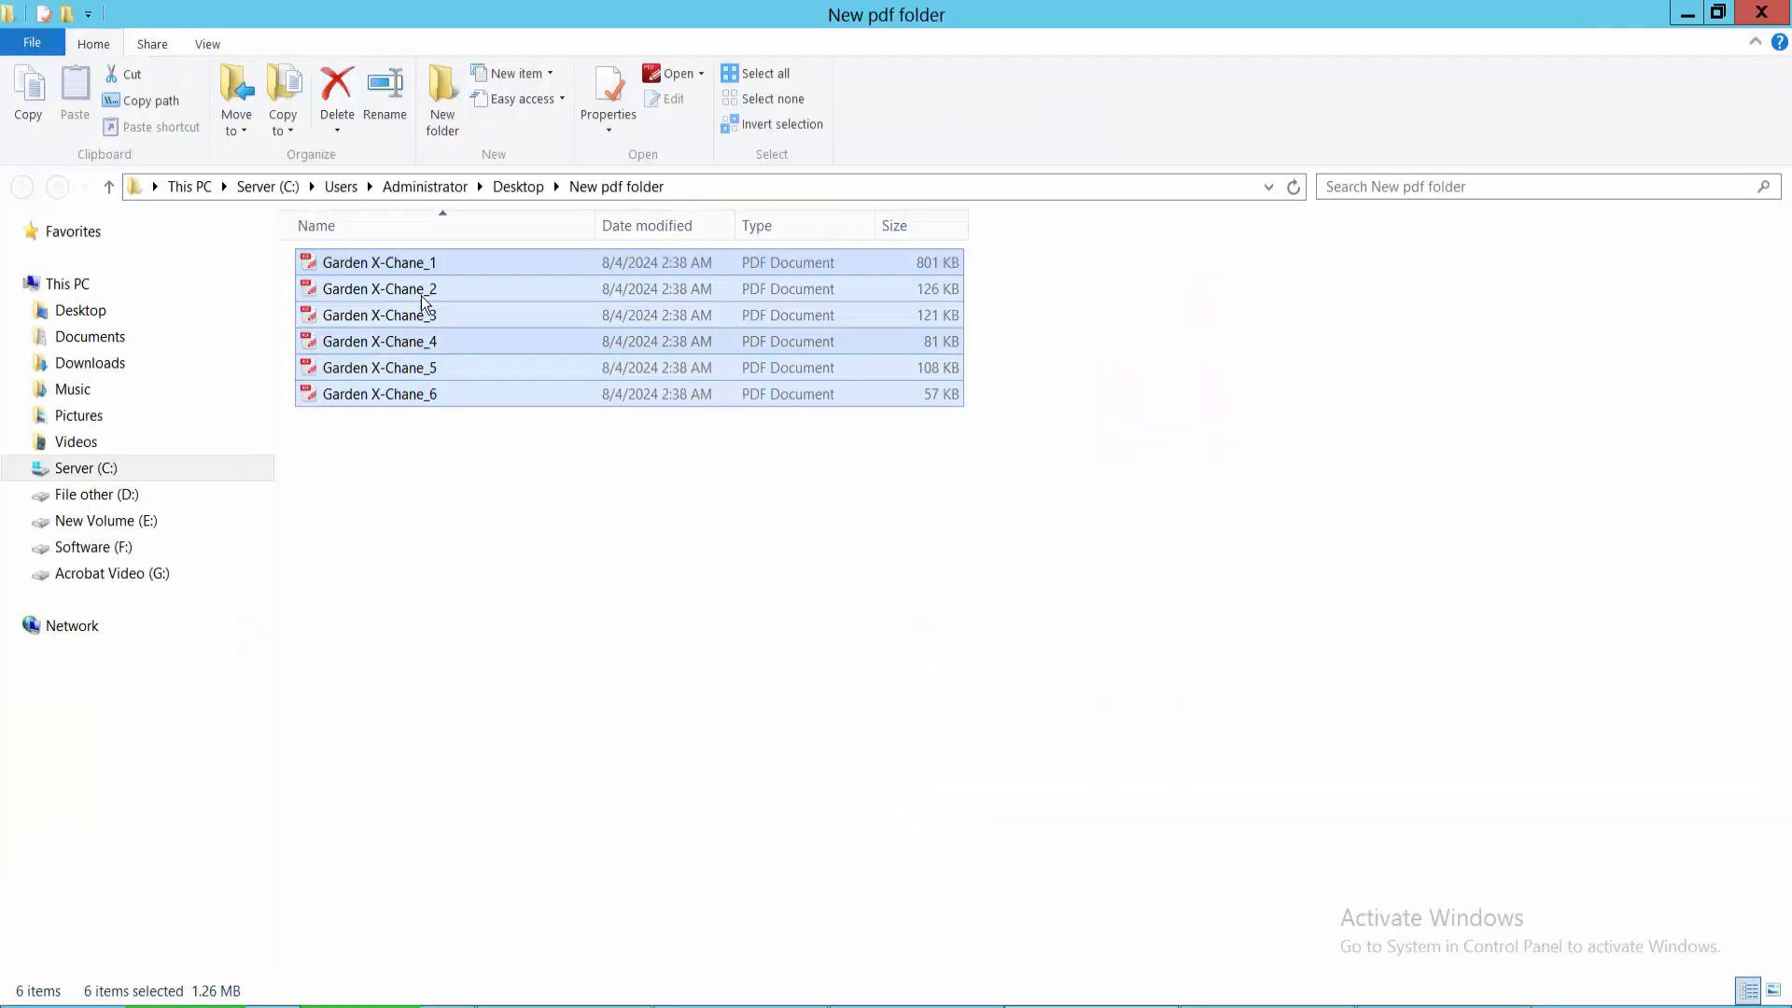
Step: Review the extracted files Garden X-Chane_1 to _6 in File Explorer
{"action": "left_click", "coordinate": [379, 288]}
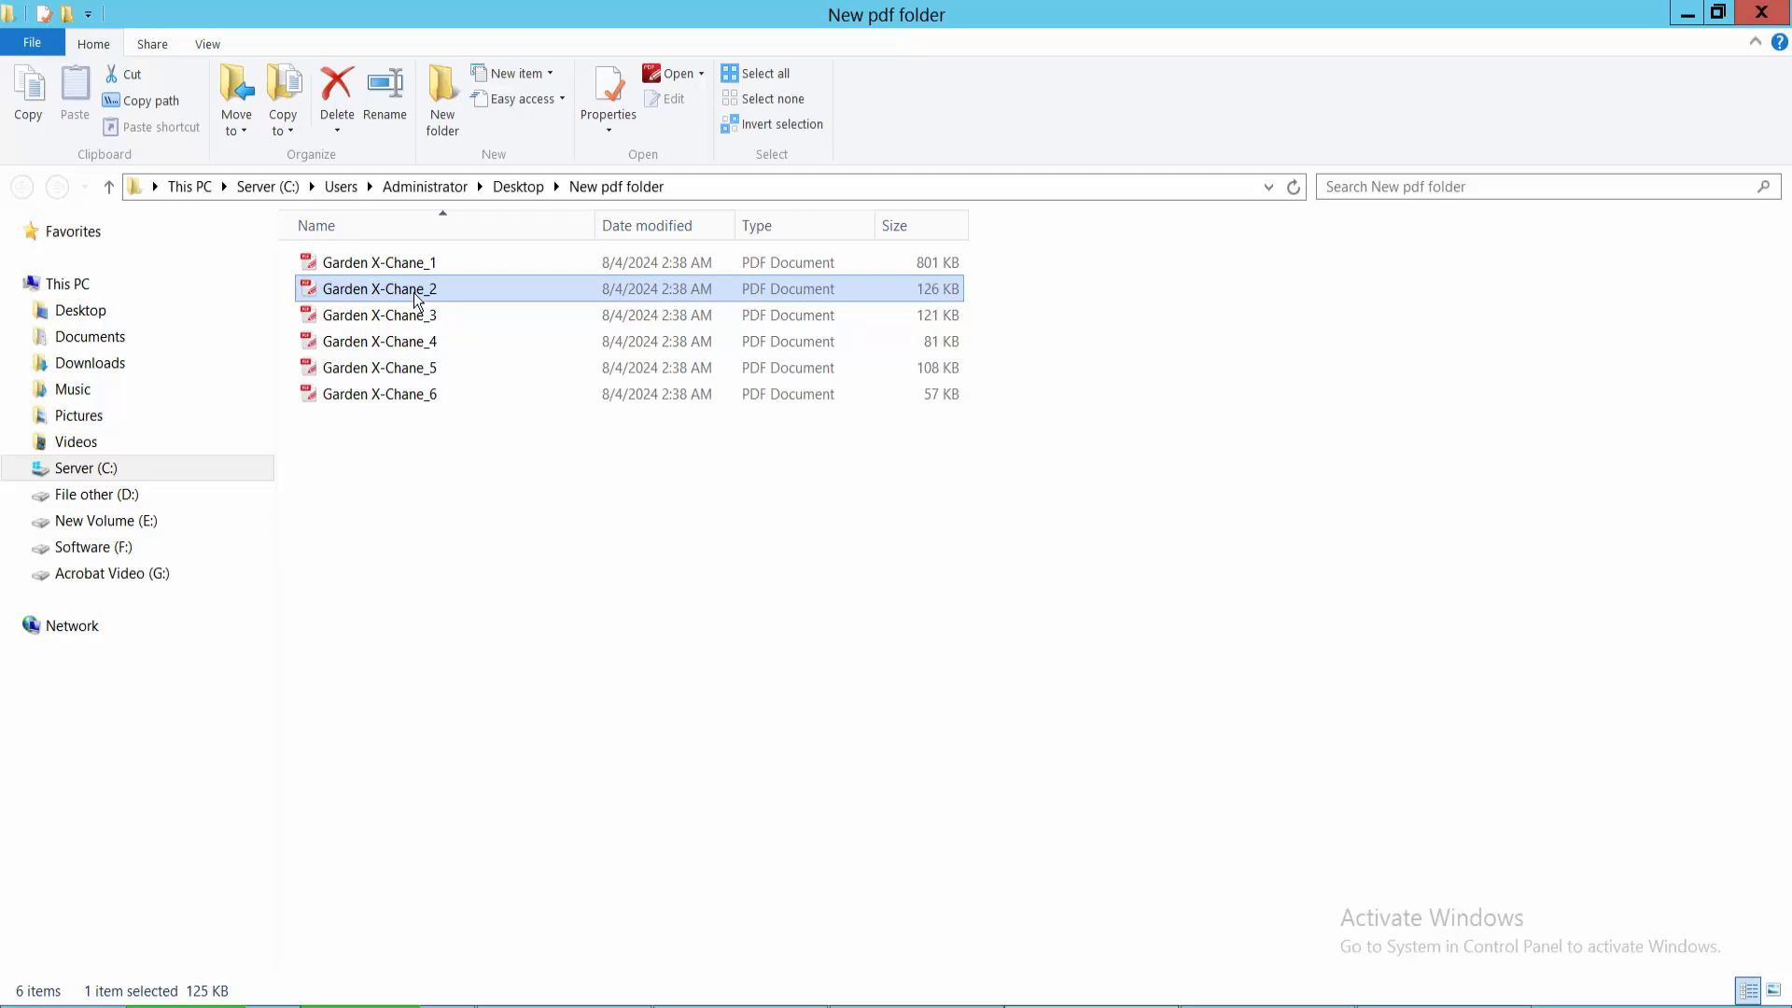
{"action": "left_click", "coordinate": [379, 368]}
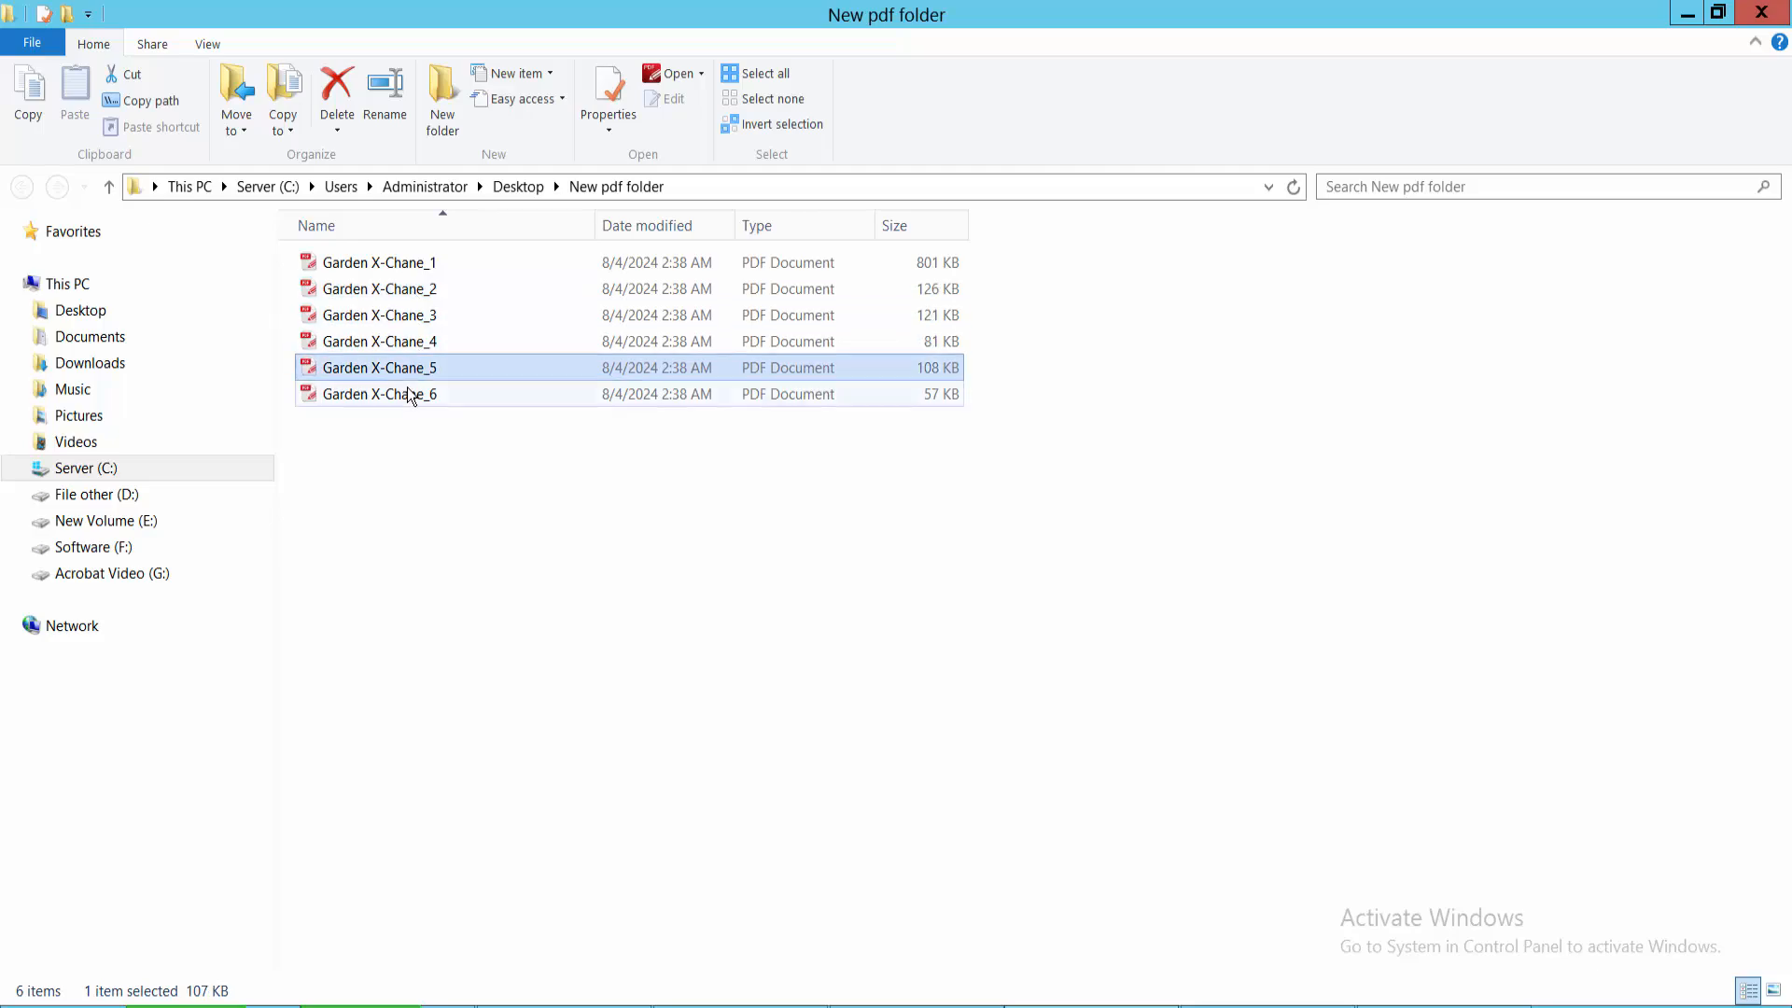
{"action": "left_click", "coordinate": [379, 339]}
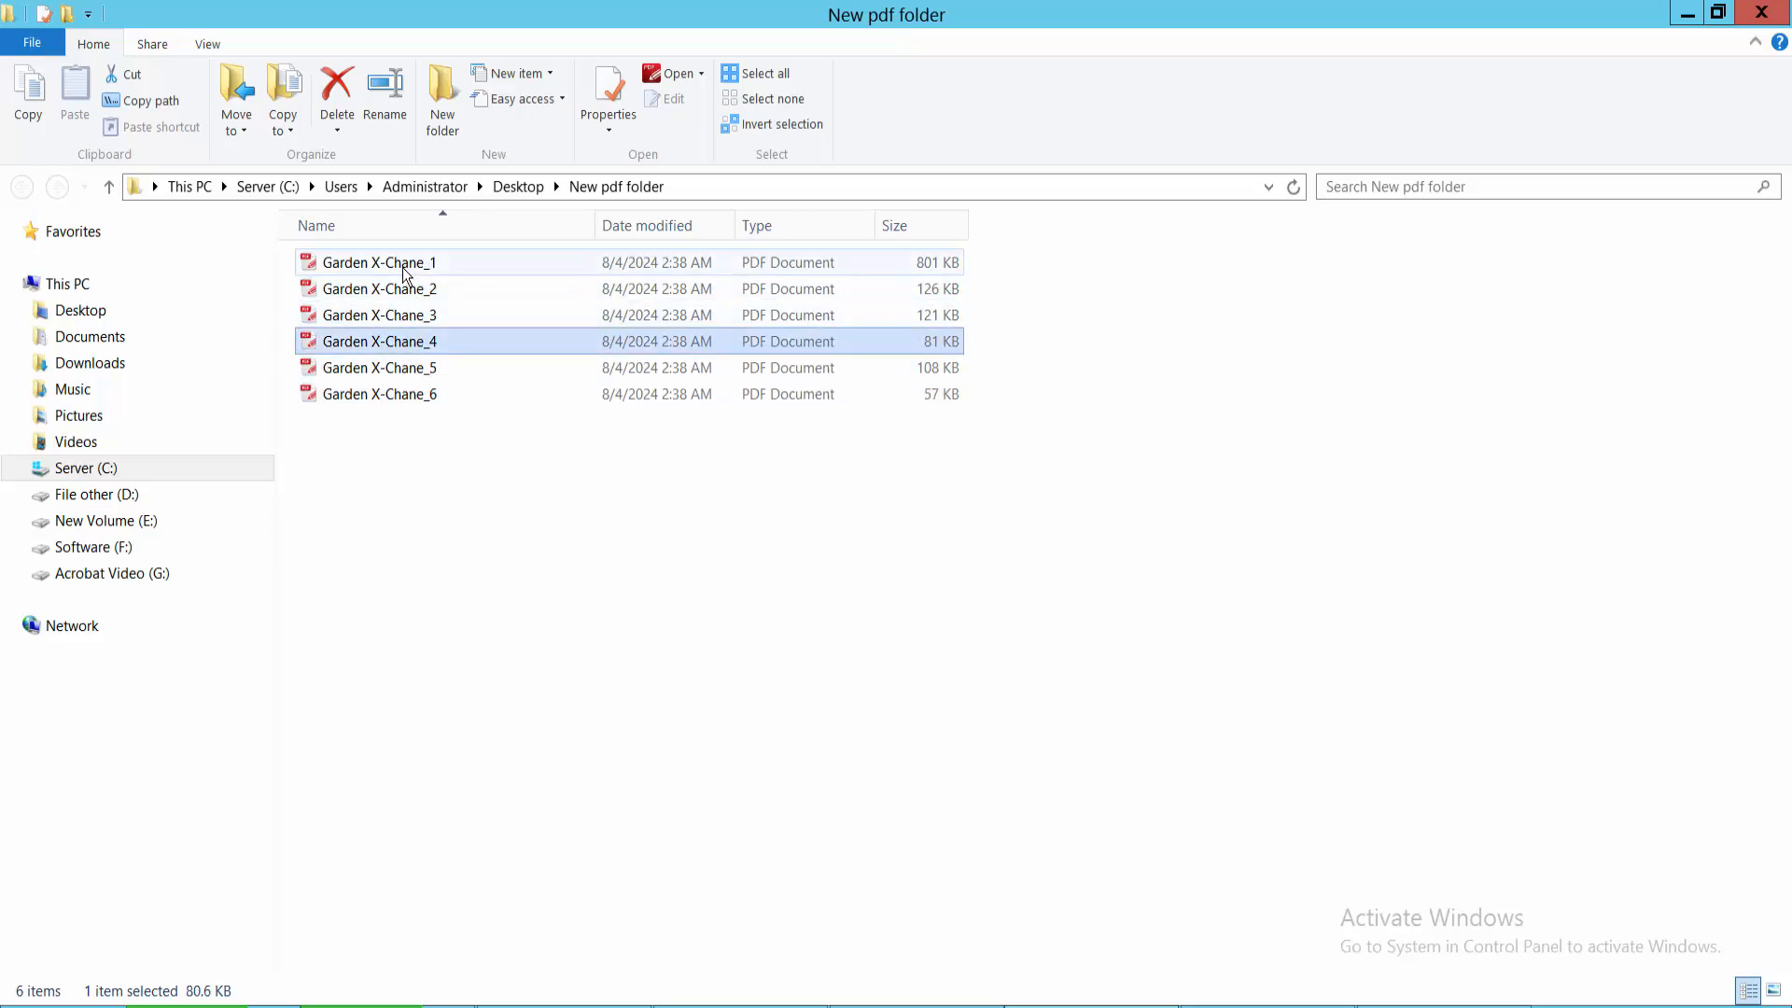
{"action": "left_click", "coordinate": [379, 261]}
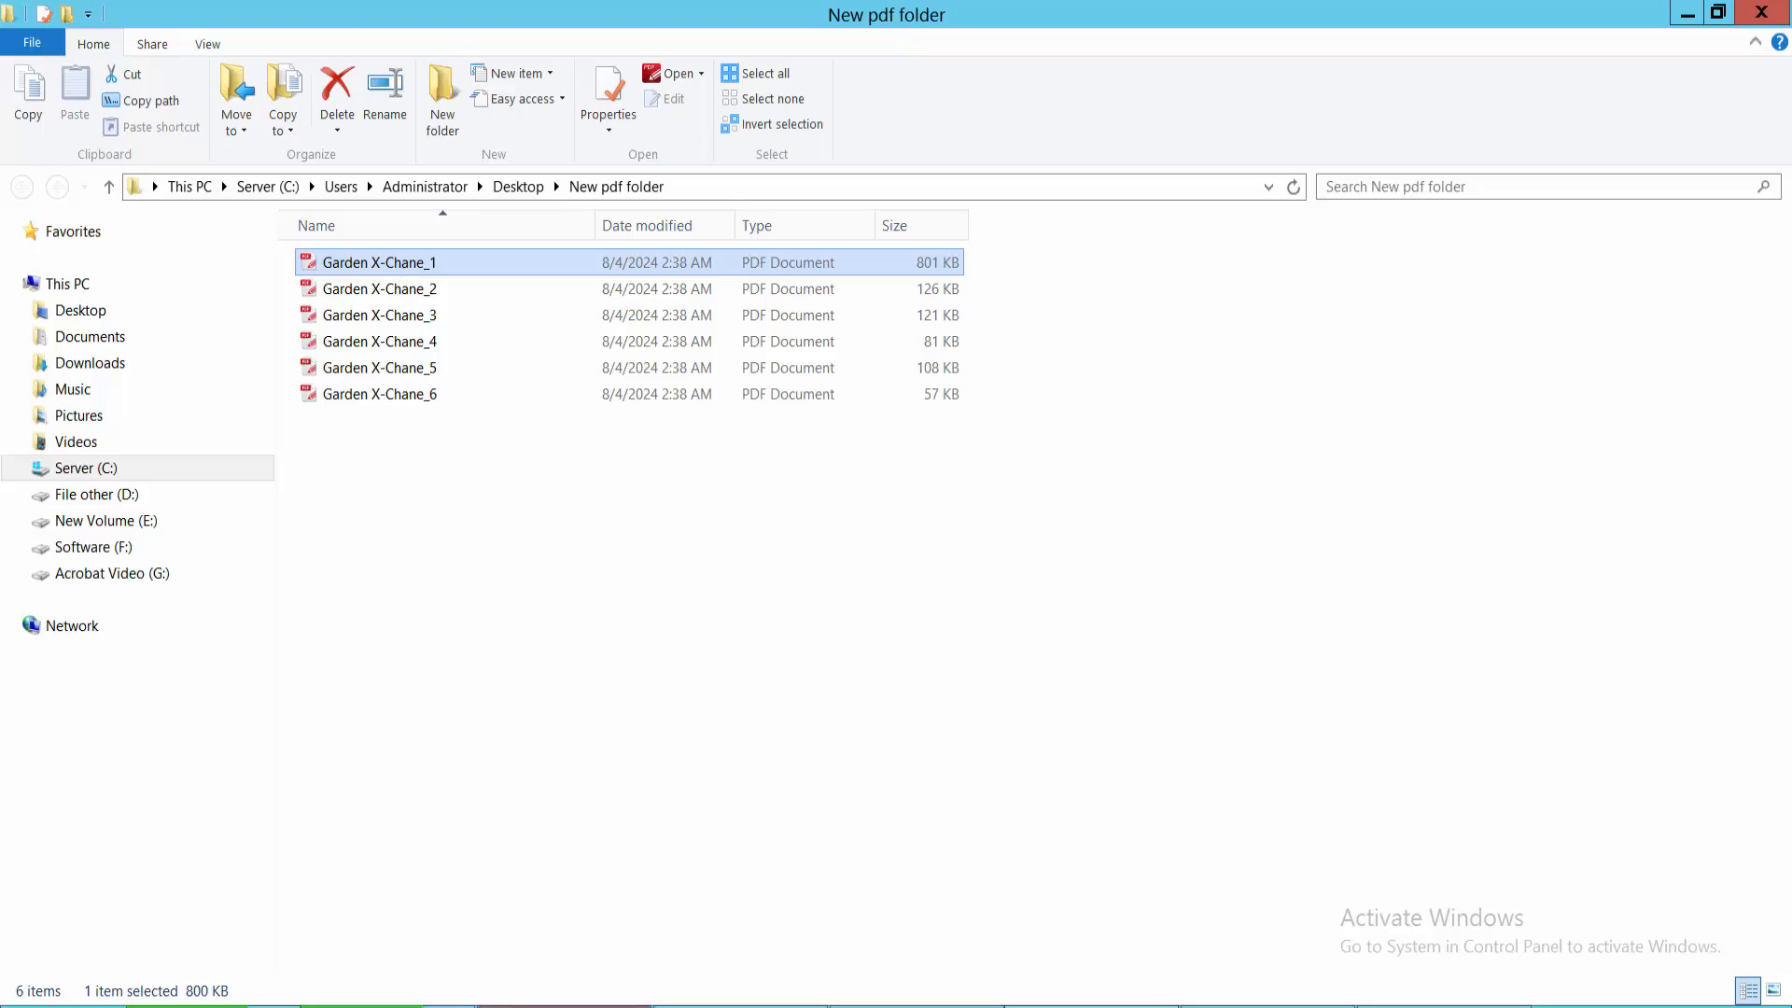
{"action": "double_click", "coordinate": [379, 261]}
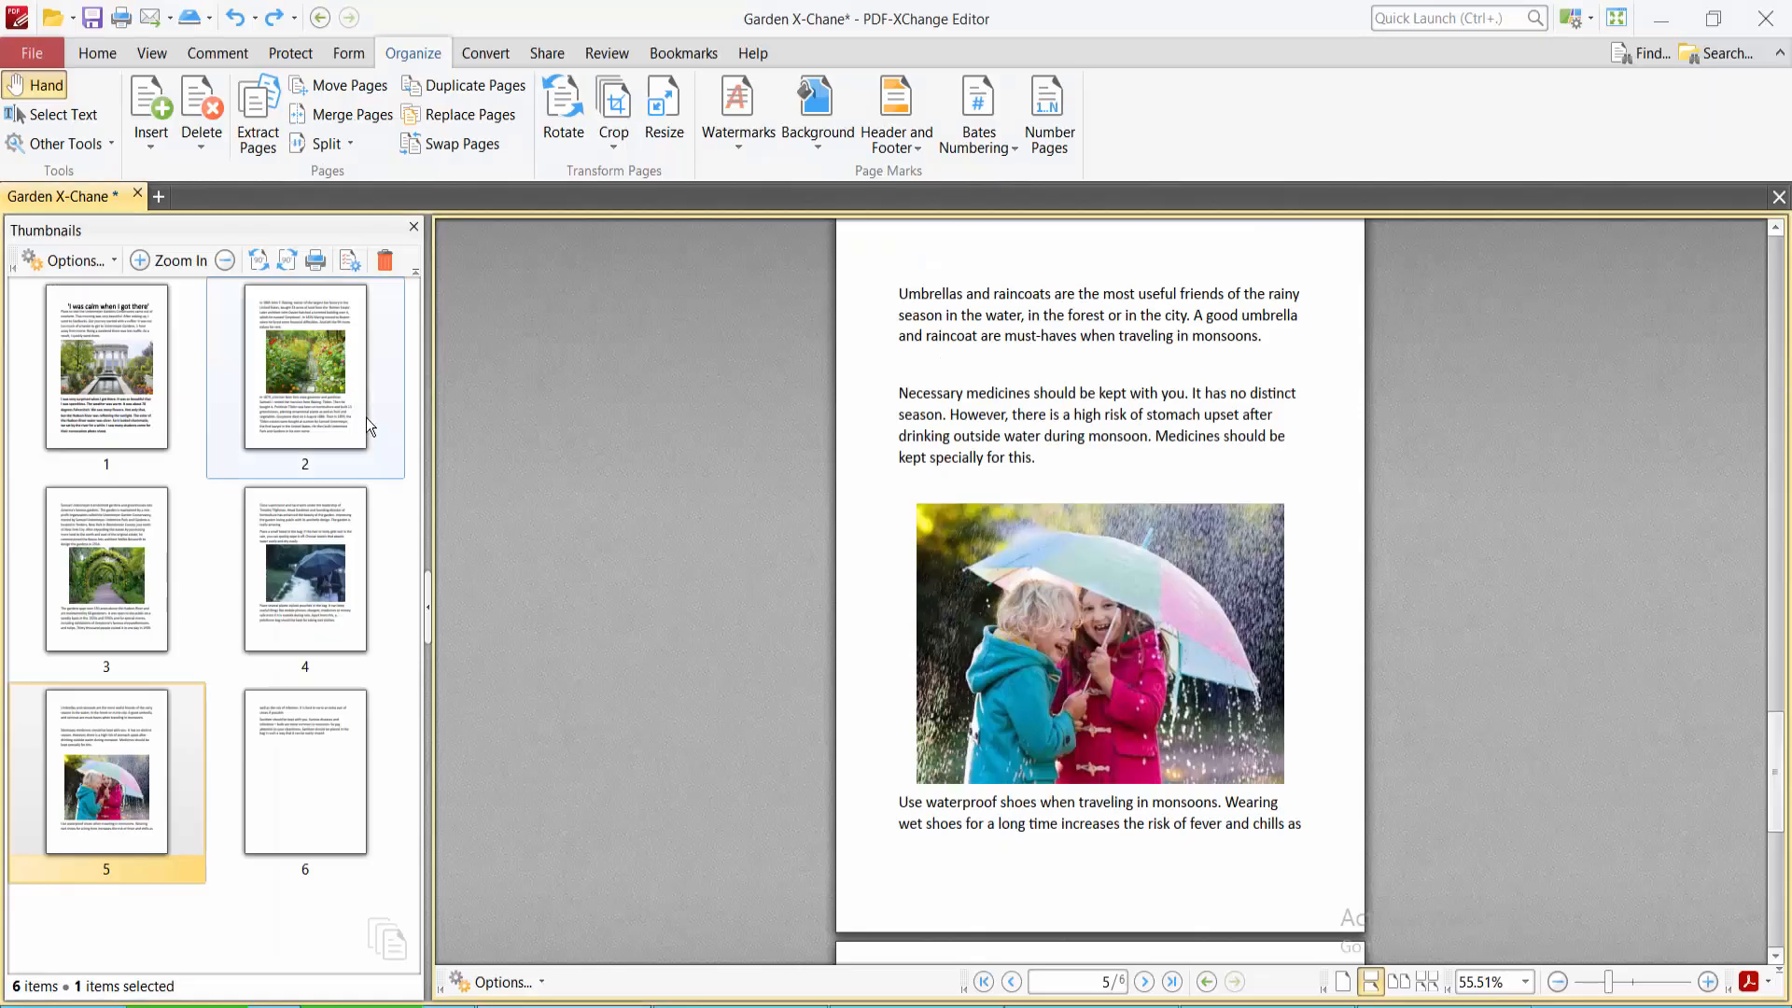
Step: Extract pages 1-3 again as separate files into New pdf folder
{"action": "left_click", "coordinate": [256, 112]}
{"action": "type", "text": "1-3,"}
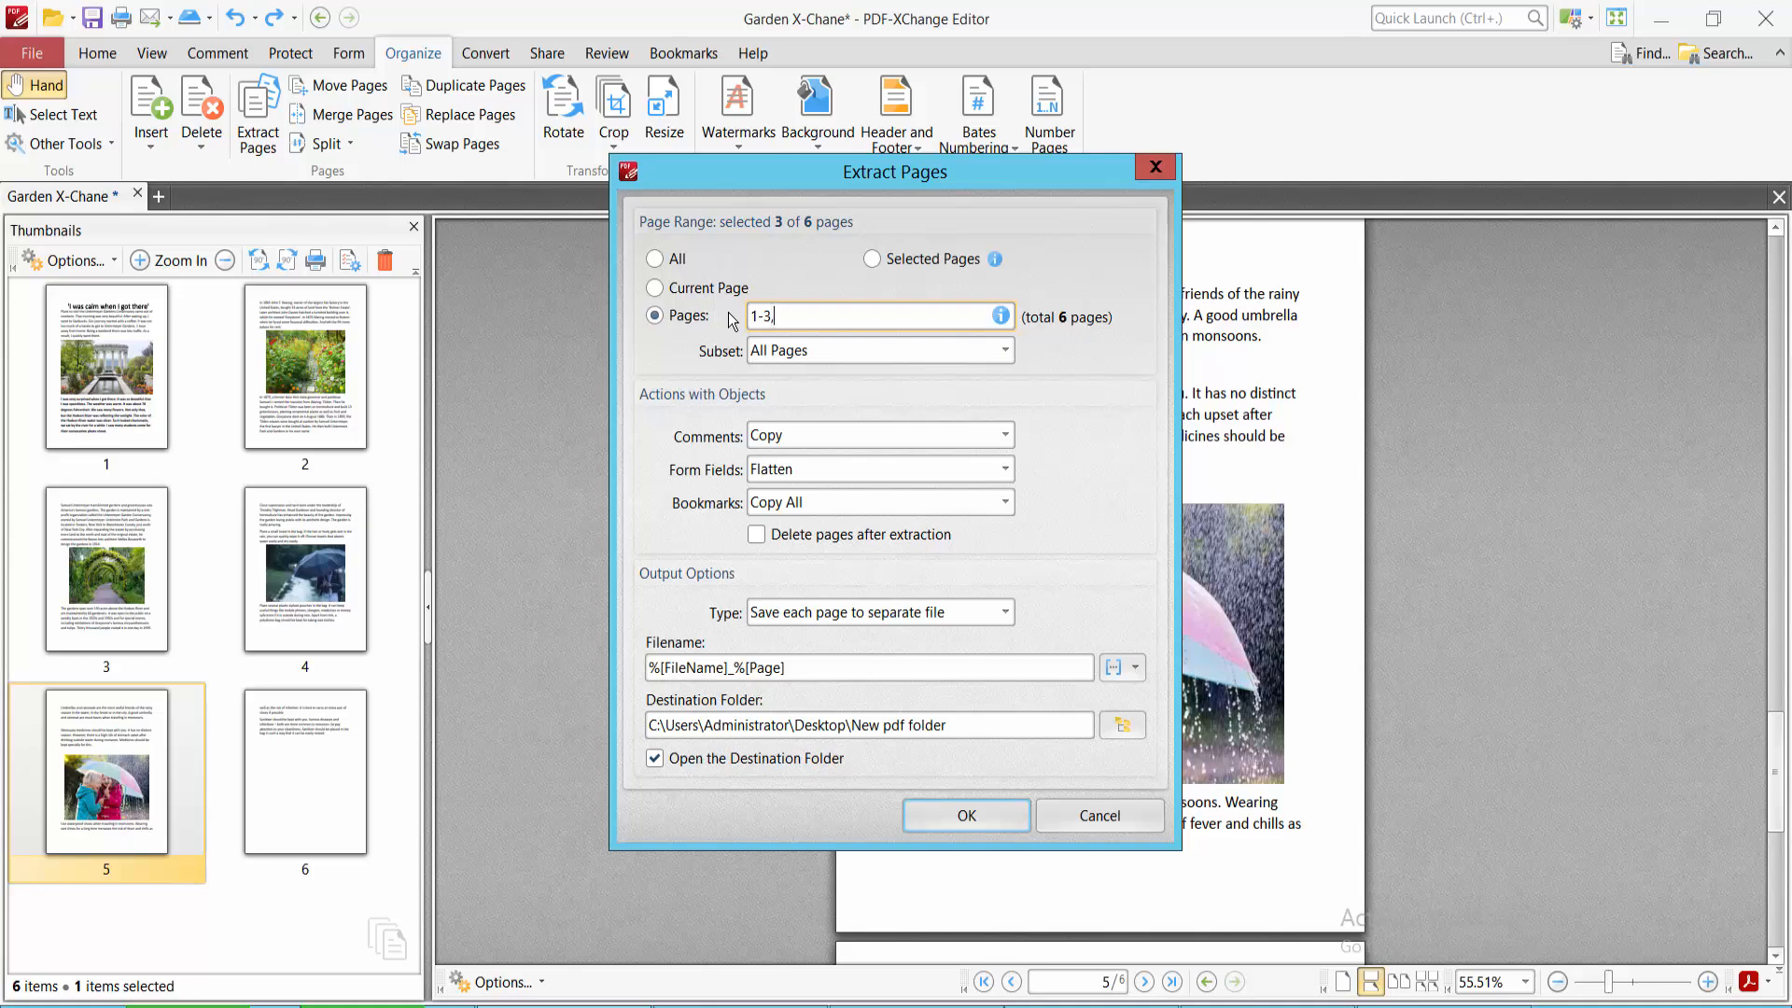
{"action": "mouse_move", "coordinate": [910, 630]}
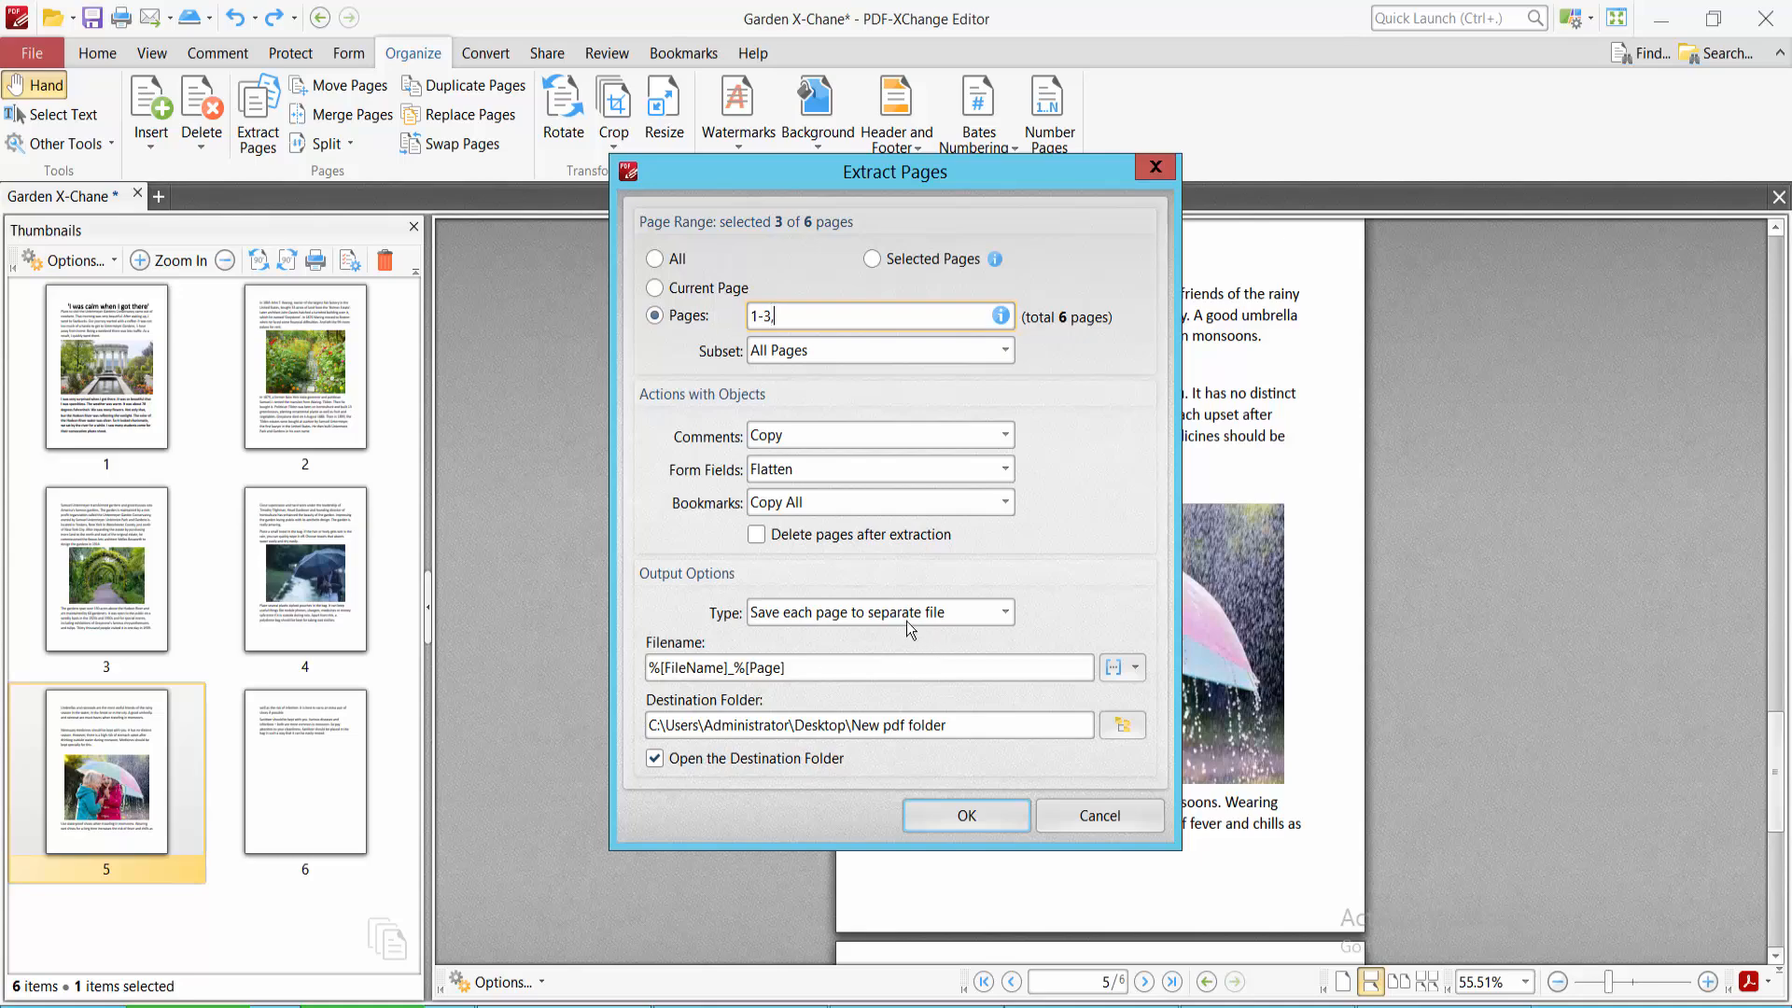
{"action": "mouse_move", "coordinate": [1004, 751]}
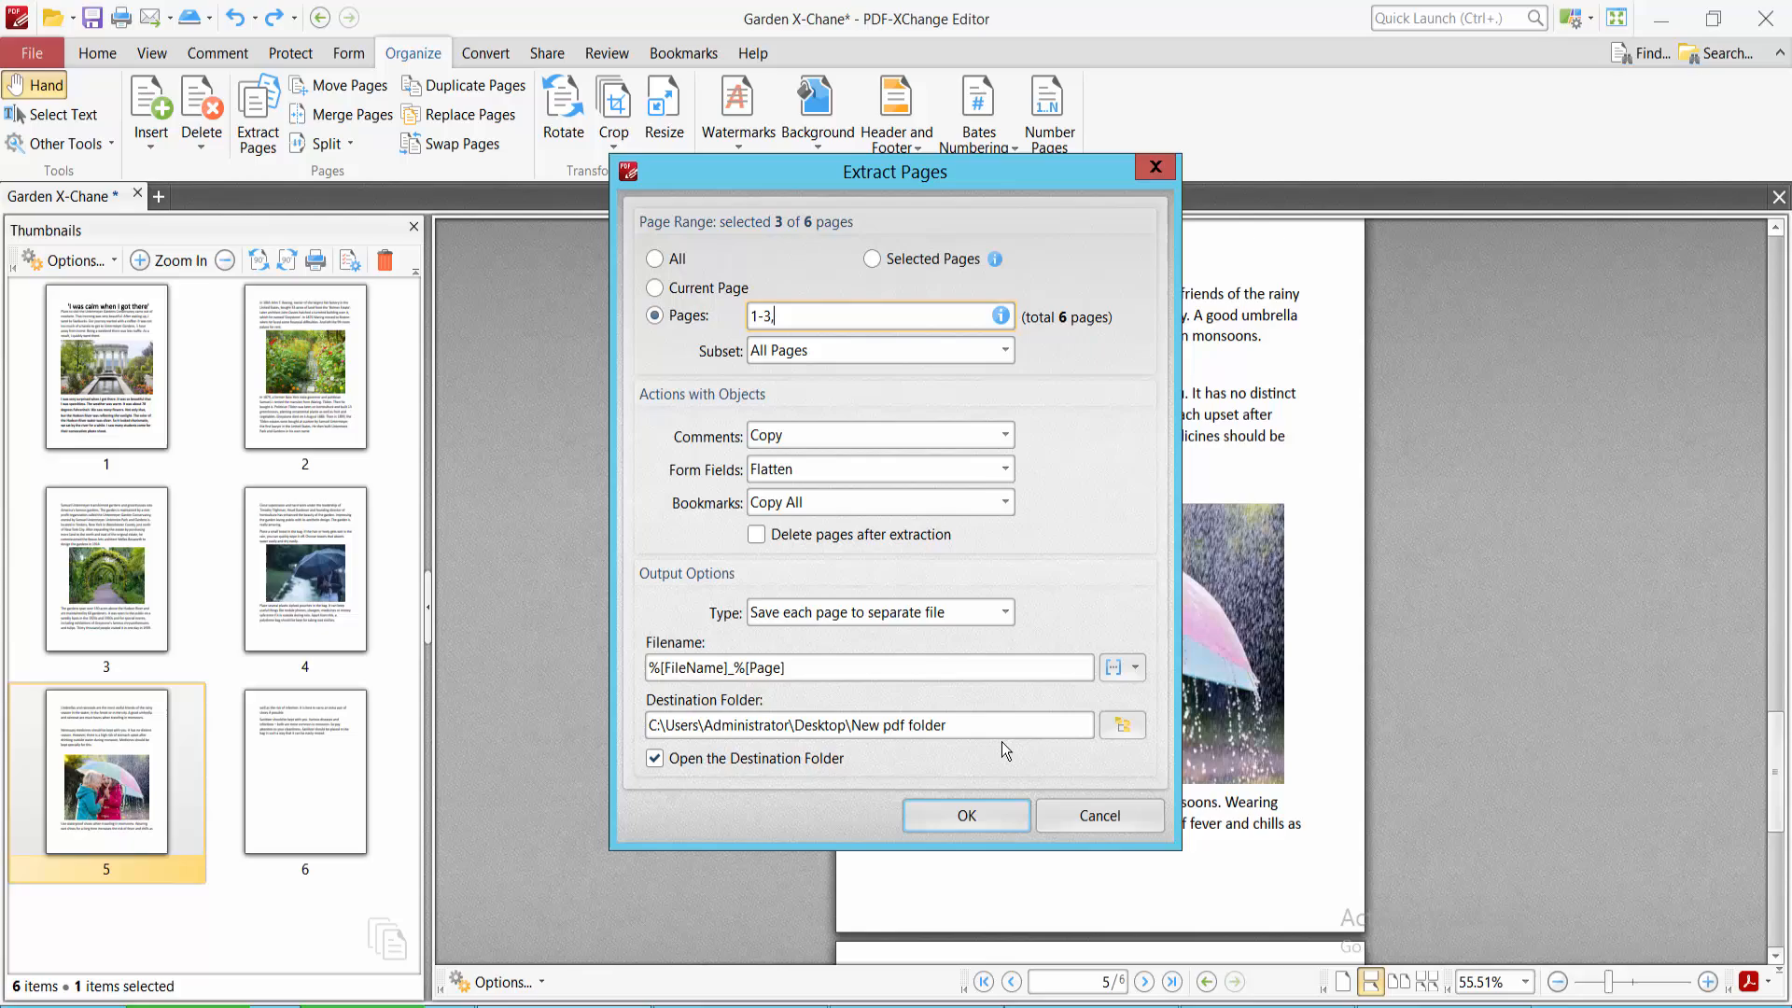
{"action": "left_click", "coordinate": [966, 816]}
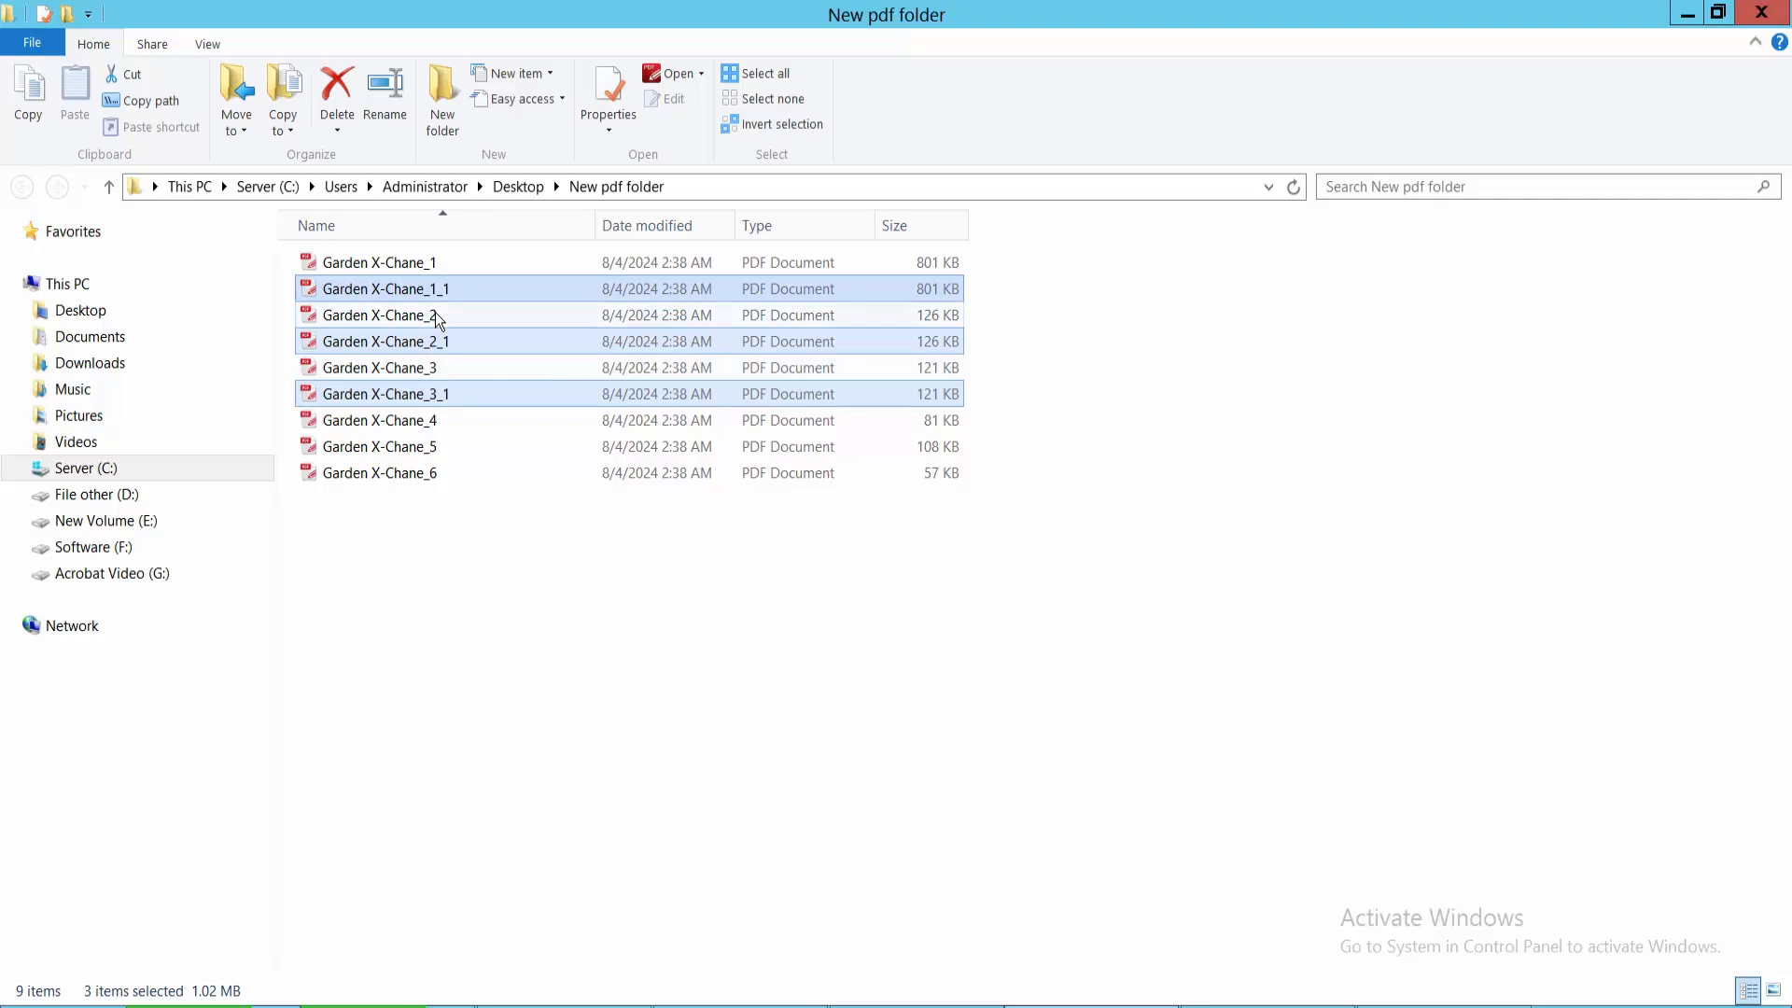
{"action": "mouse_move", "coordinate": [605, 714]}
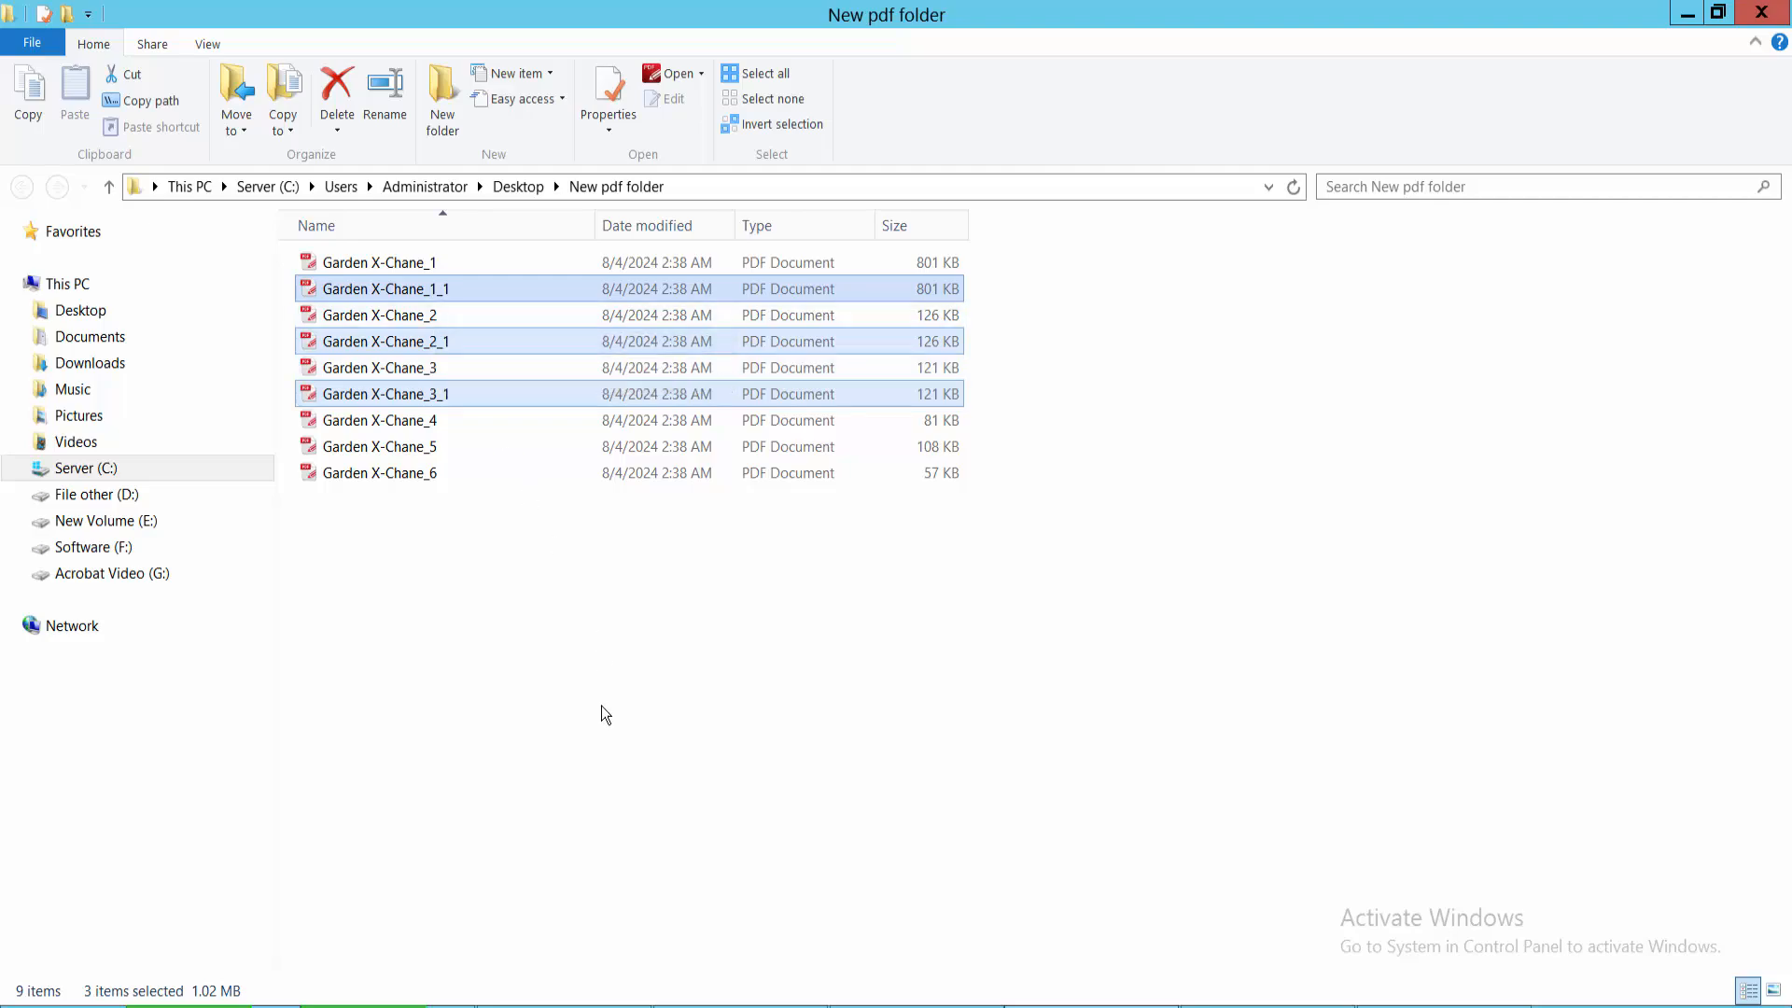